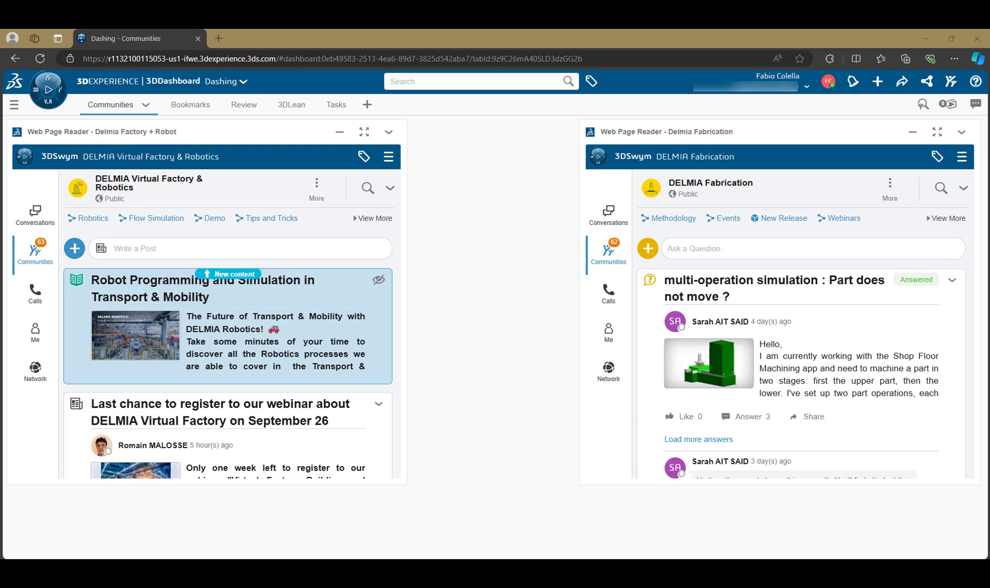
pyautogui.moveTo(574, 242)
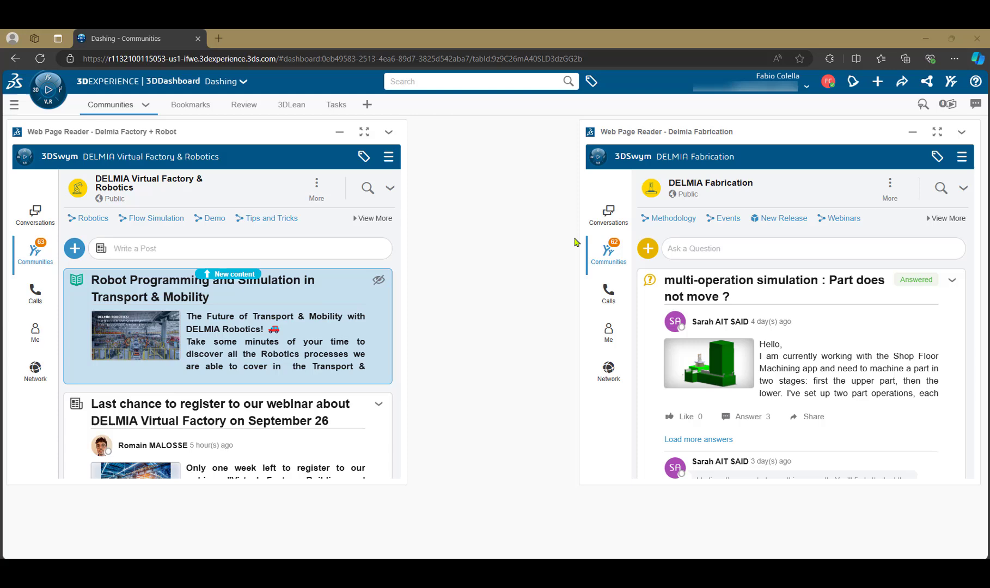
pyautogui.moveTo(328, 188)
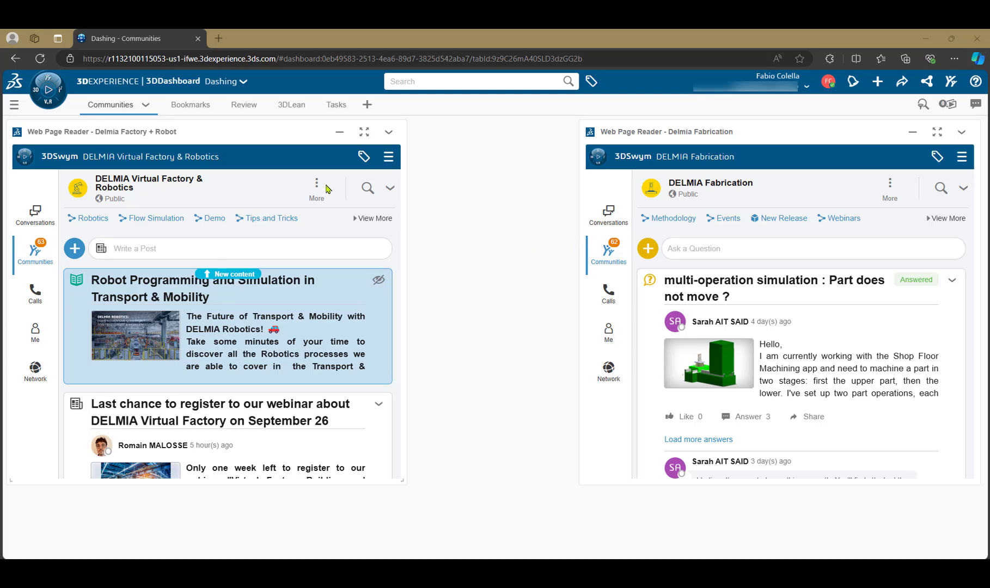
# - Open the Compass's My Roles list to reach the NC Shop Floor Programmer apps
pyautogui.click(47, 89)
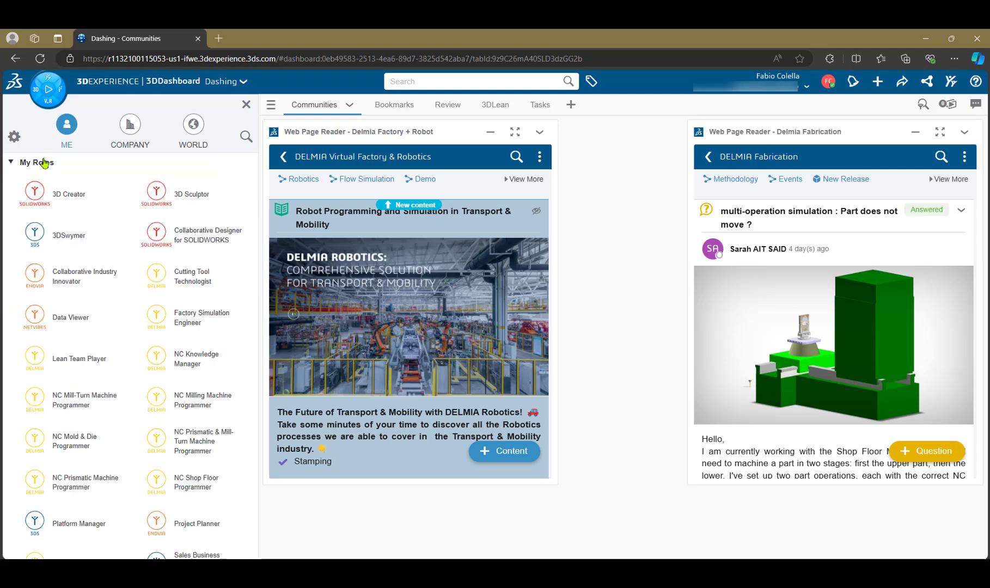
pyautogui.moveTo(159, 362)
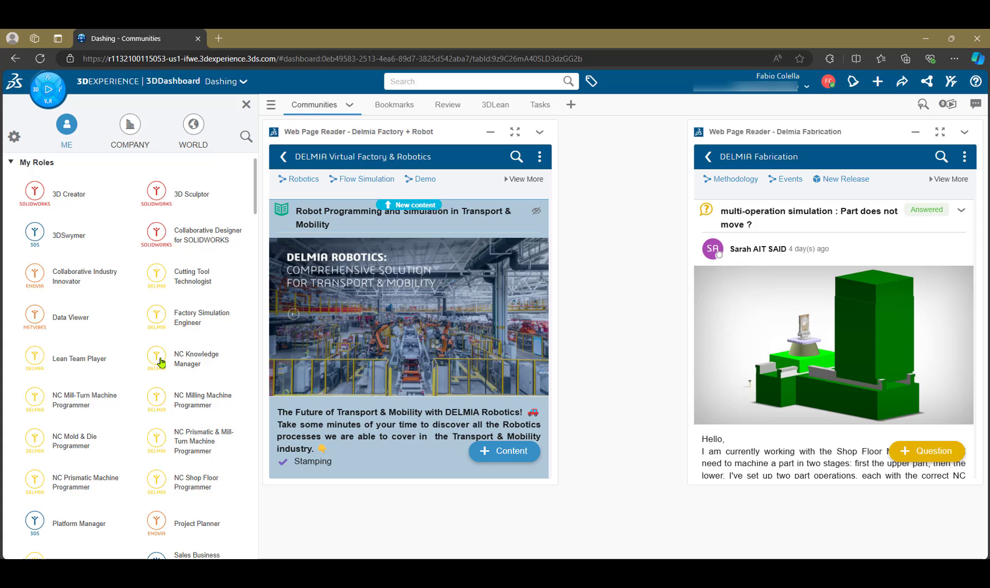
pyautogui.moveTo(162, 482)
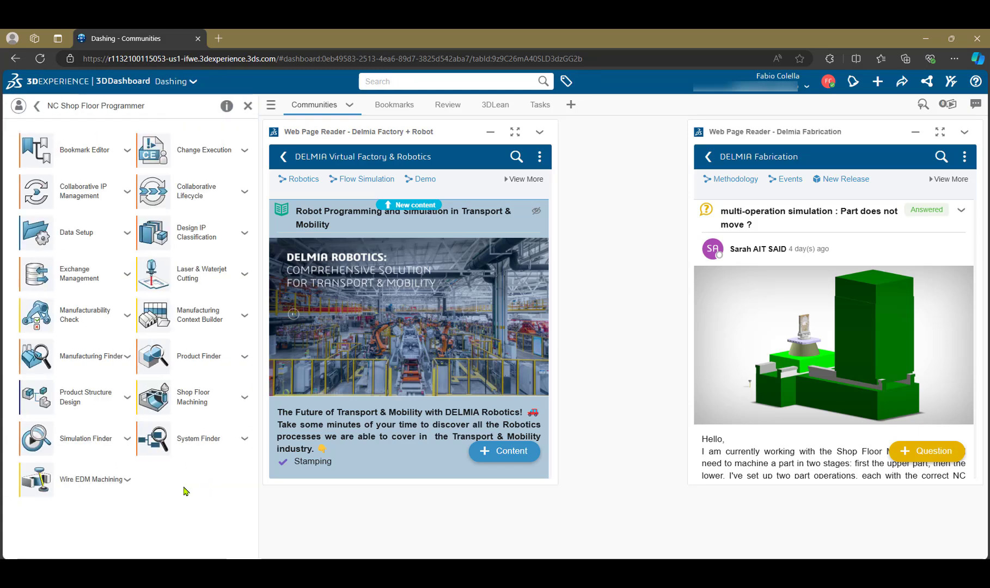
pyautogui.moveTo(191, 494)
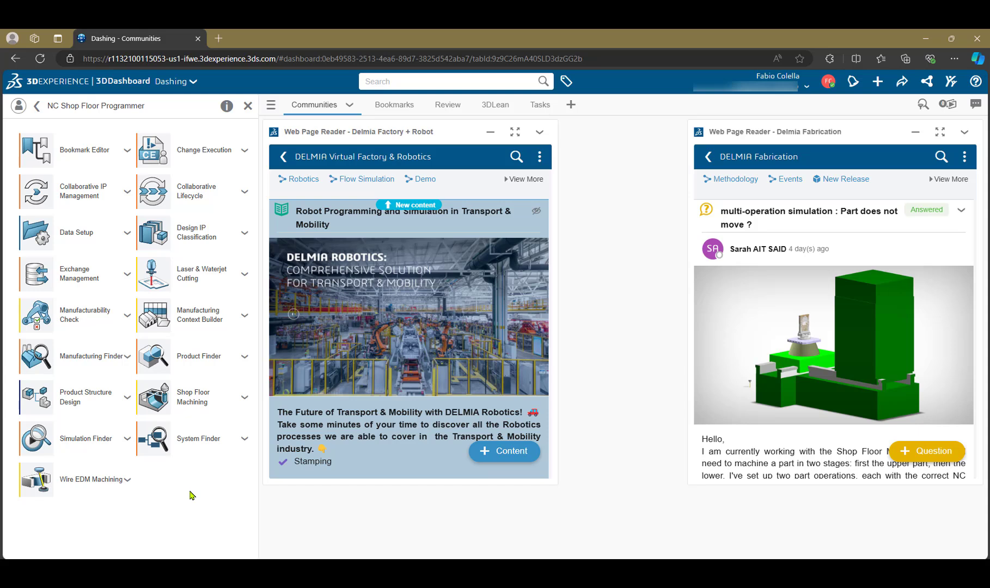
pyautogui.moveTo(161, 405)
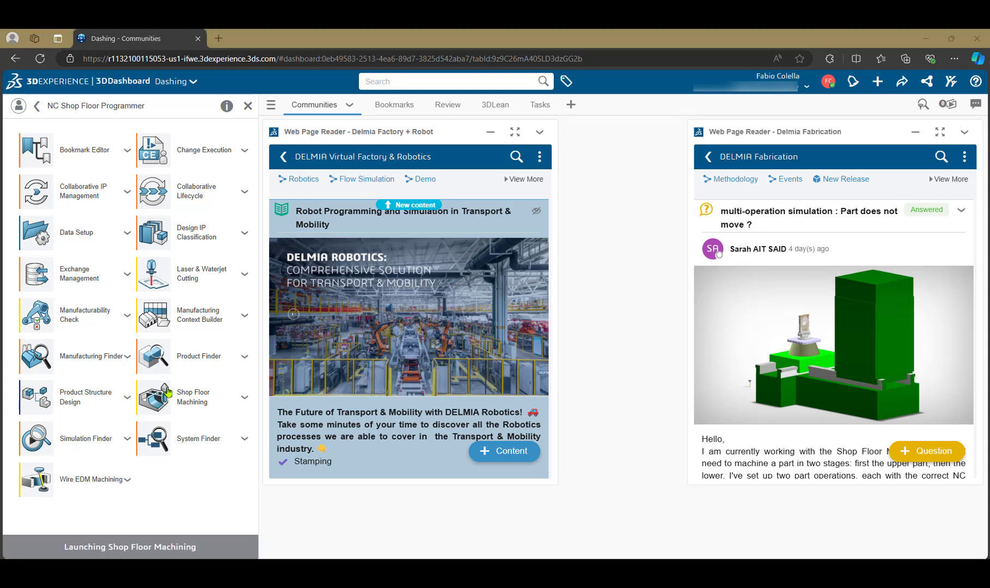
# - Open the Getting Started NSR cell and expand the metric tool crib and 3-axis machine
pyautogui.click(152, 396)
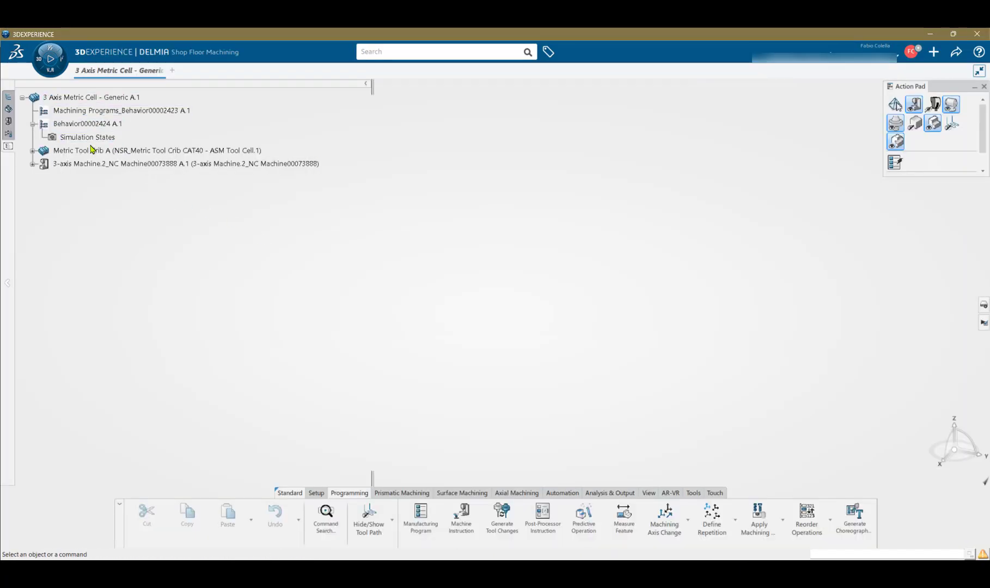
pyautogui.click(157, 151)
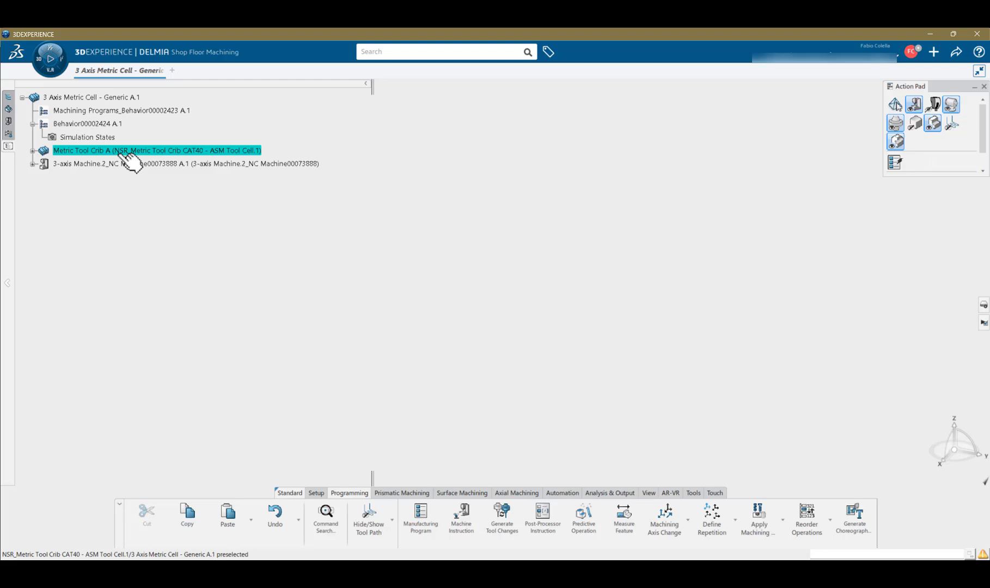
pyautogui.click(185, 163)
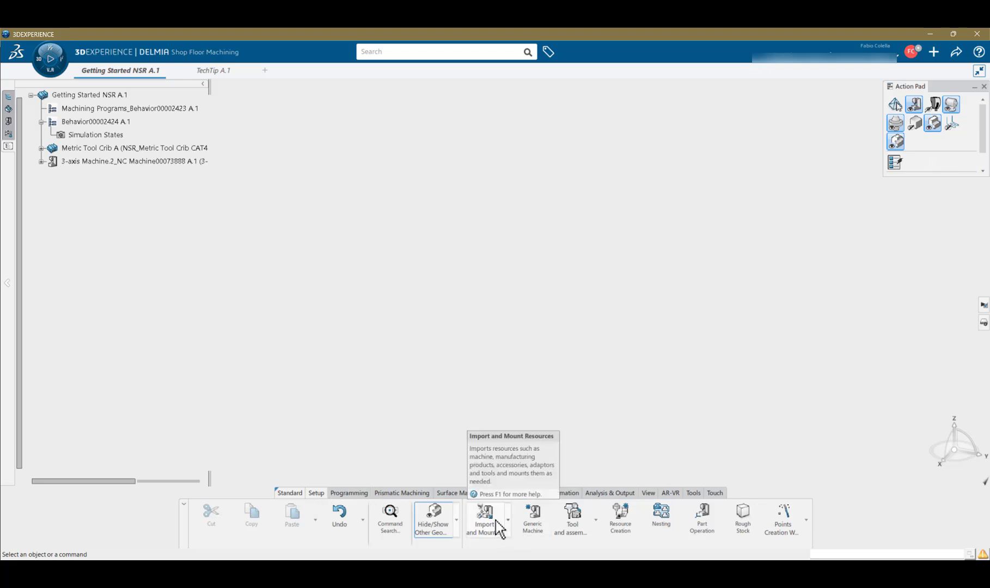
# - Import '2.5 part' as the NC Assembly, declining Ports Management, and orbit to inspect the plate
pyautogui.click(484, 518)
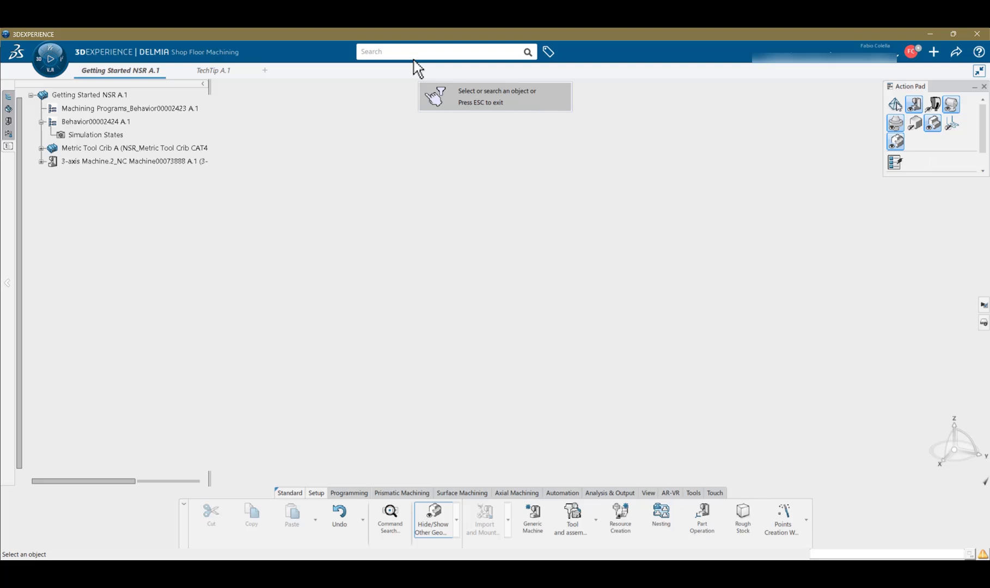
pyautogui.write('2.5 part')
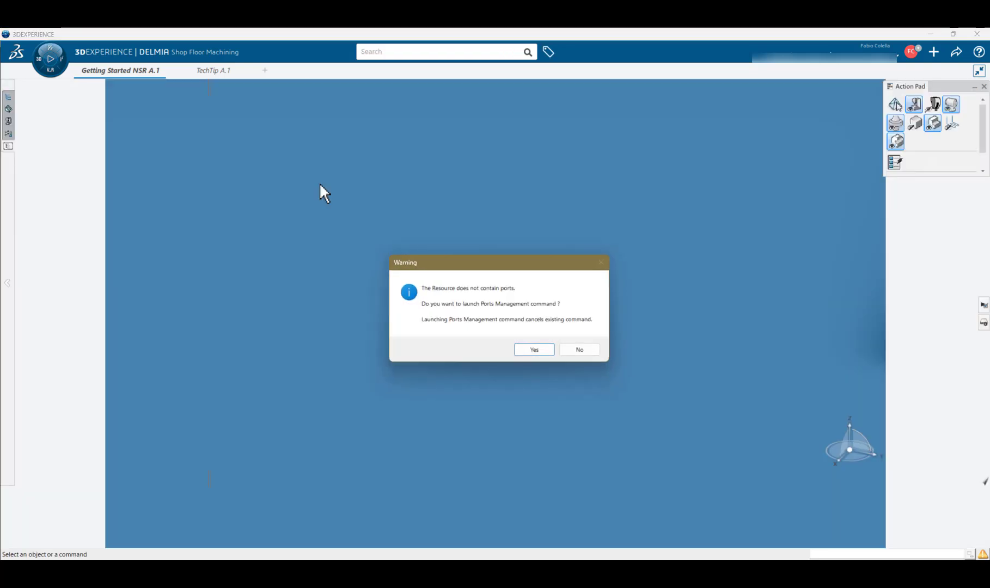
pyautogui.click(578, 350)
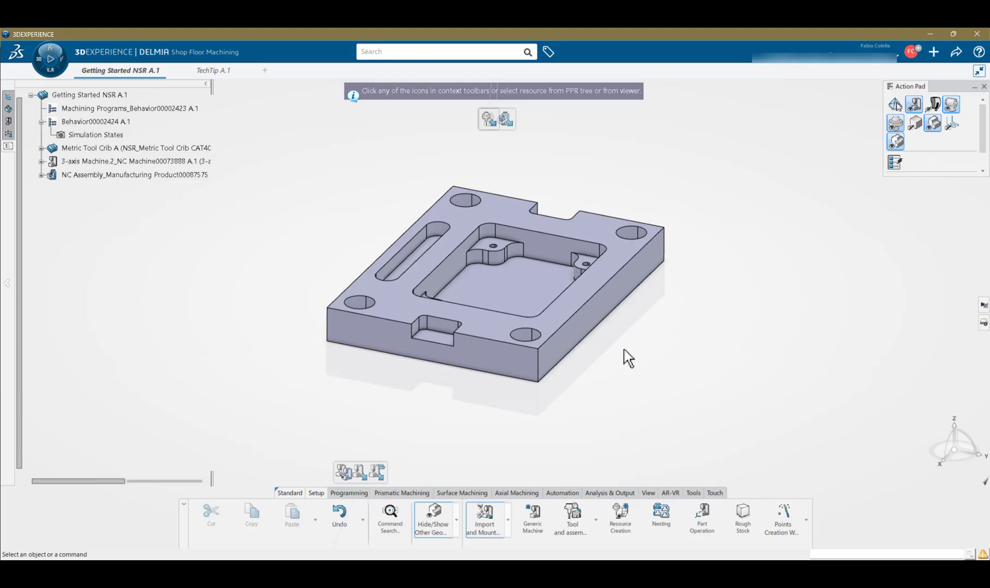
pyautogui.moveTo(628, 356); pyautogui.dragTo(464, 370)
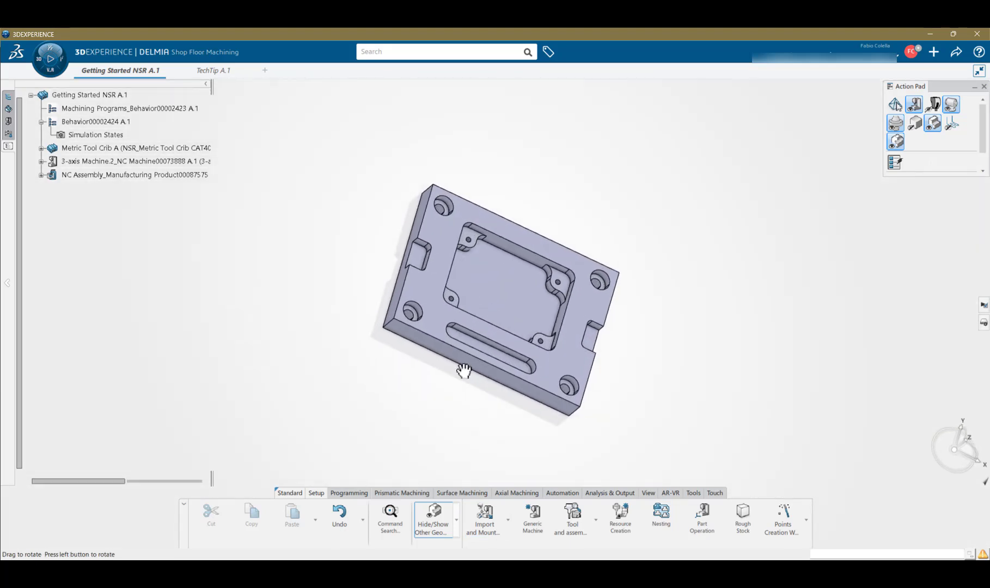
pyautogui.moveTo(464, 370); pyautogui.dragTo(448, 401)
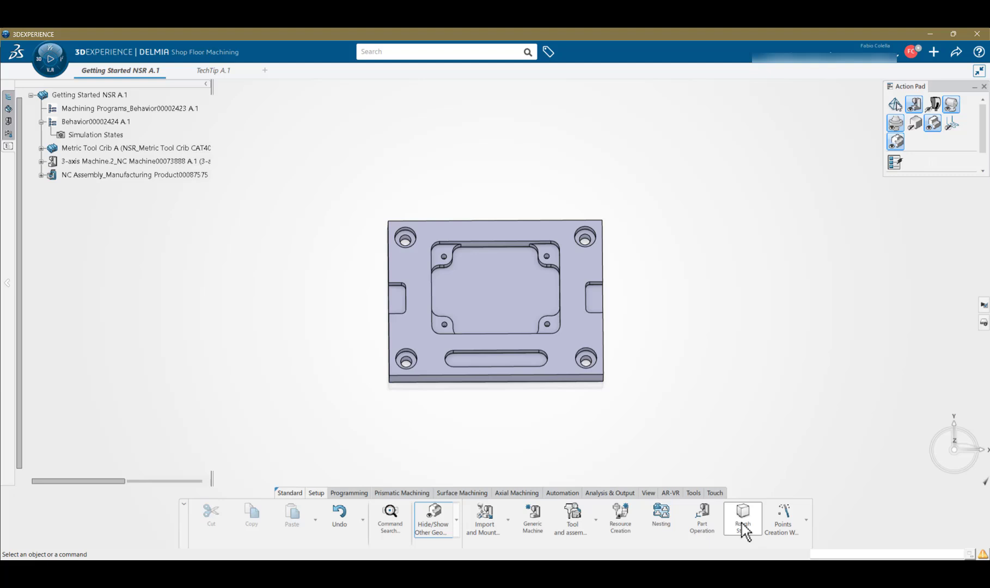
# - Create a 100 × 75 × 12 mm rectangular rough stock on the plate body
pyautogui.click(742, 517)
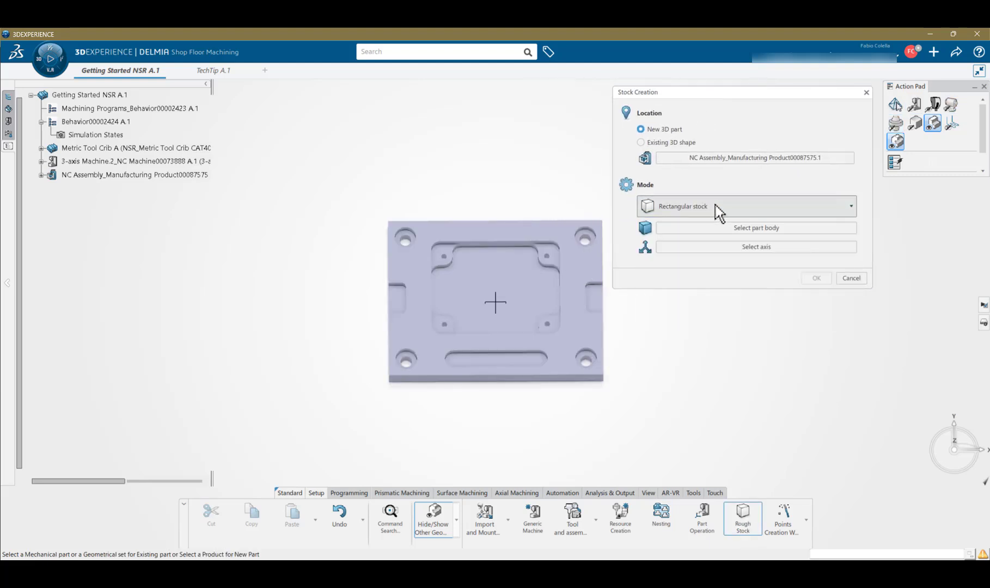
pyautogui.click(755, 228)
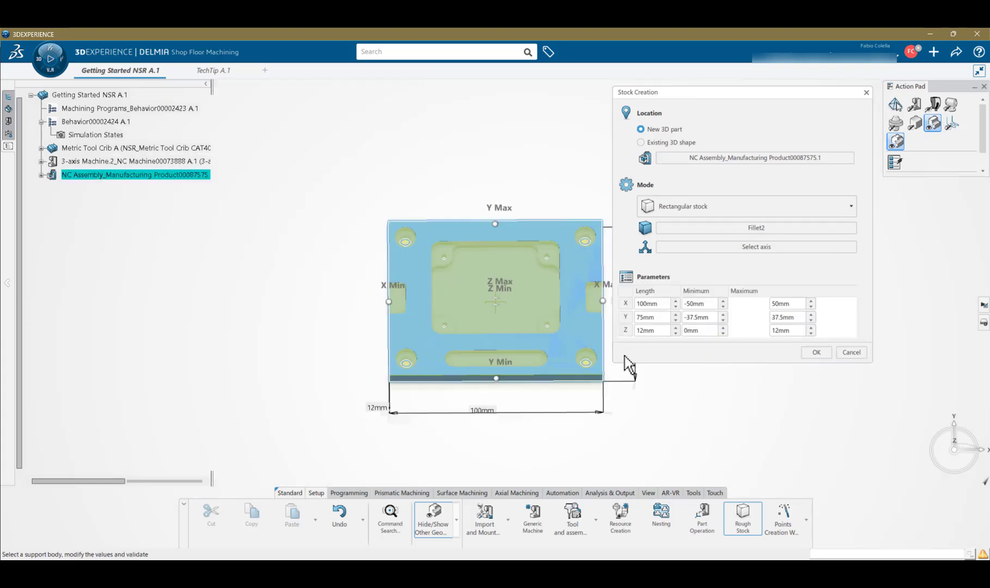
pyautogui.moveTo(625, 363); pyautogui.dragTo(710, 332)
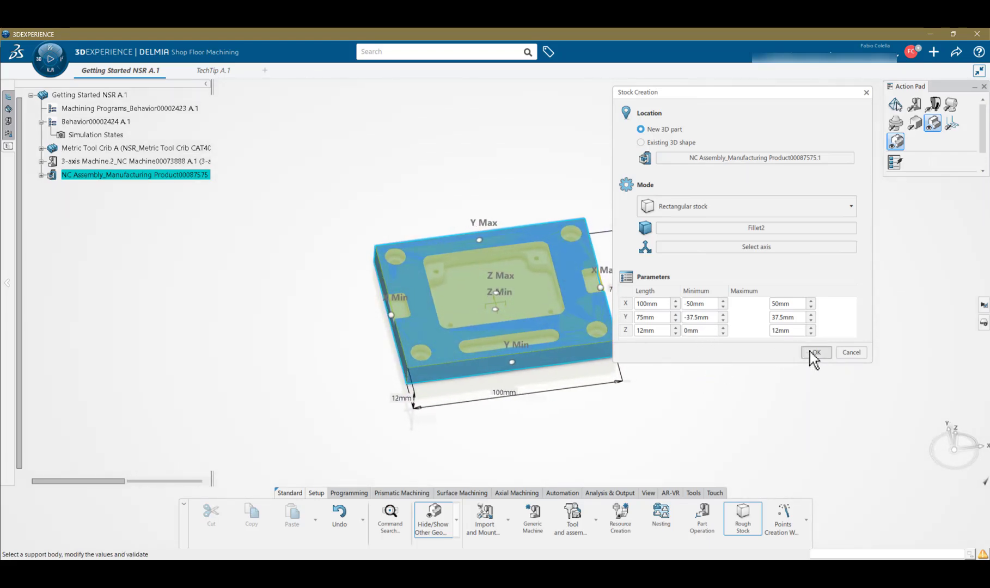
pyautogui.click(815, 352)
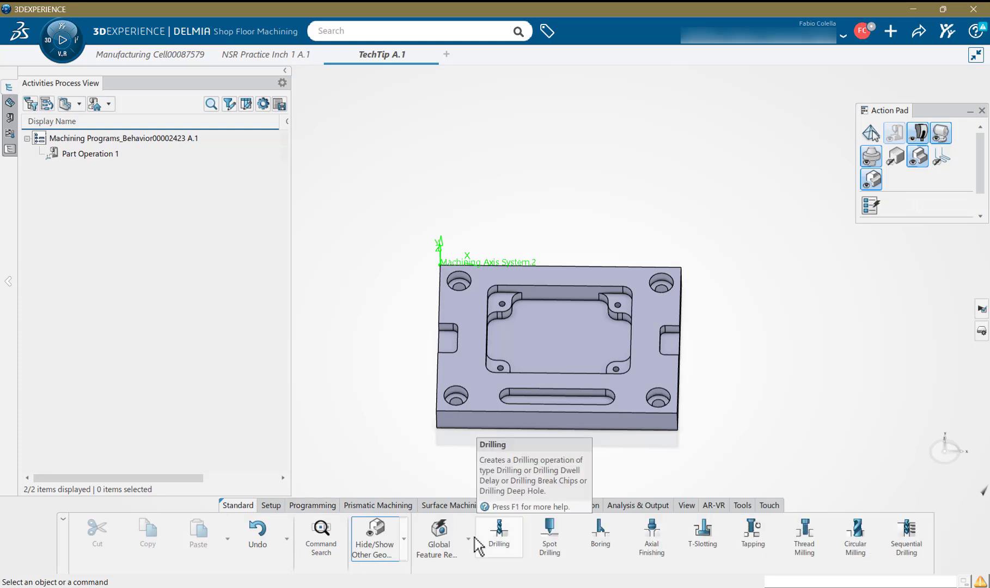
pyautogui.click(467, 553)
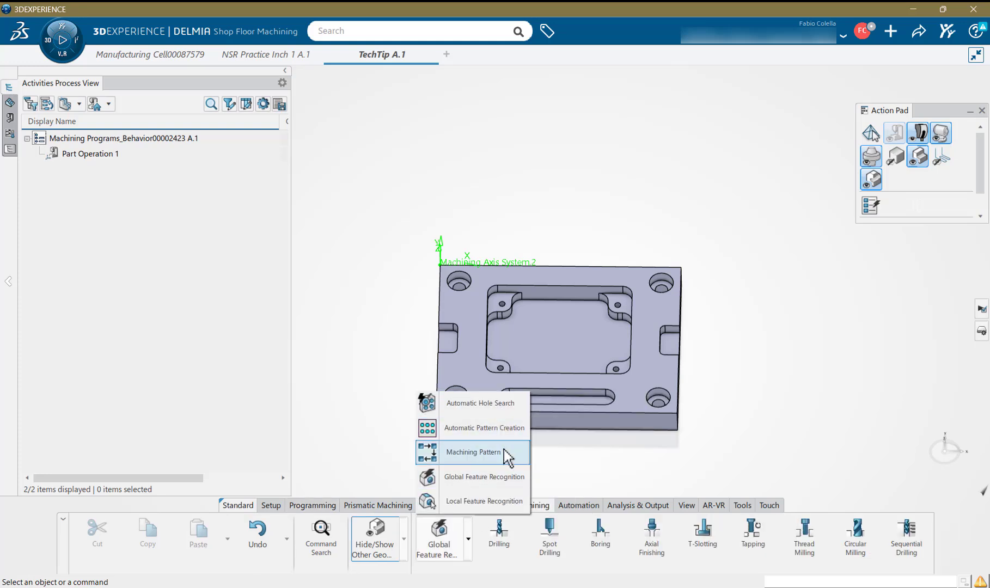
pyautogui.moveTo(484, 500)
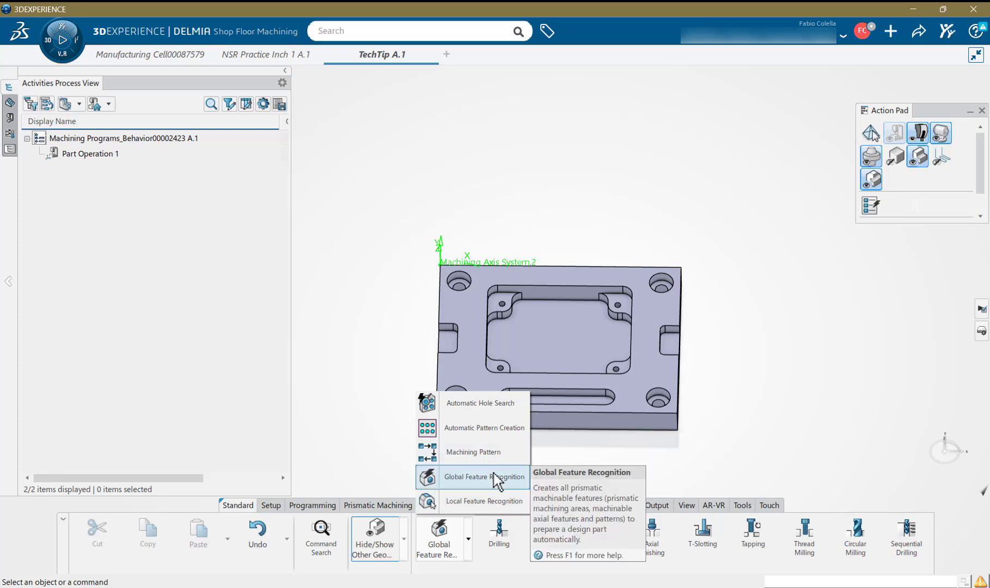
pyautogui.moveTo(472, 452)
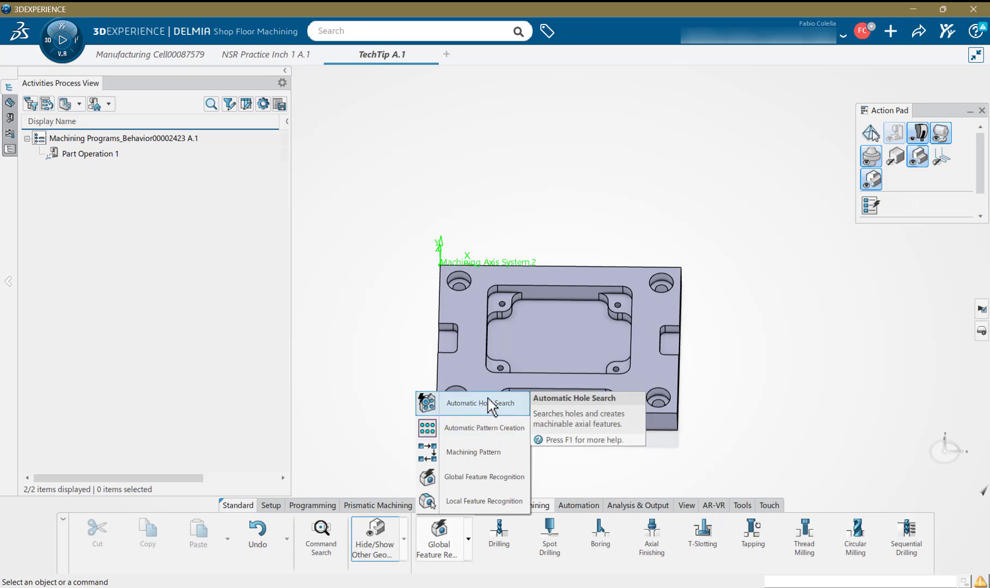
pyautogui.click(483, 402)
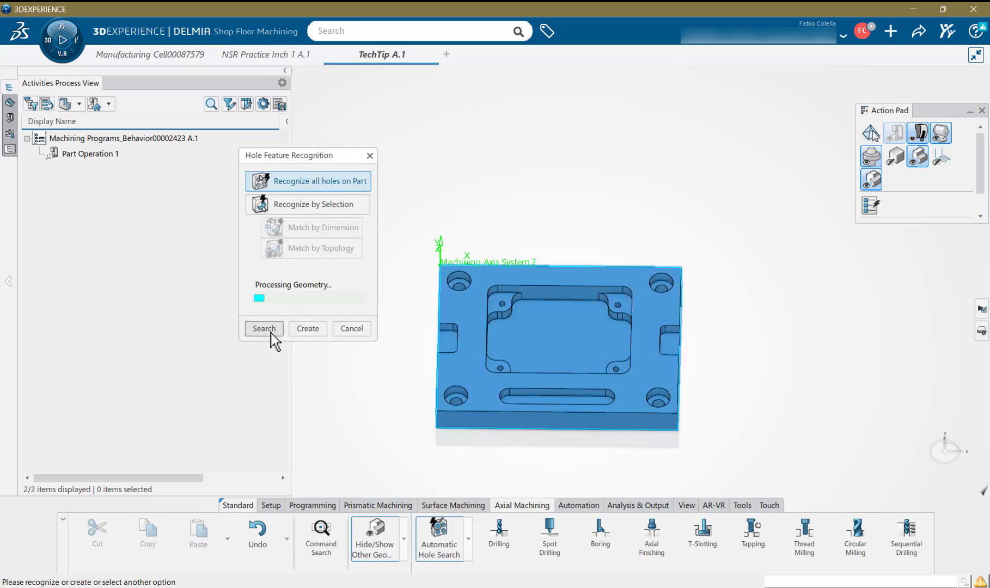
pyautogui.click(263, 328)
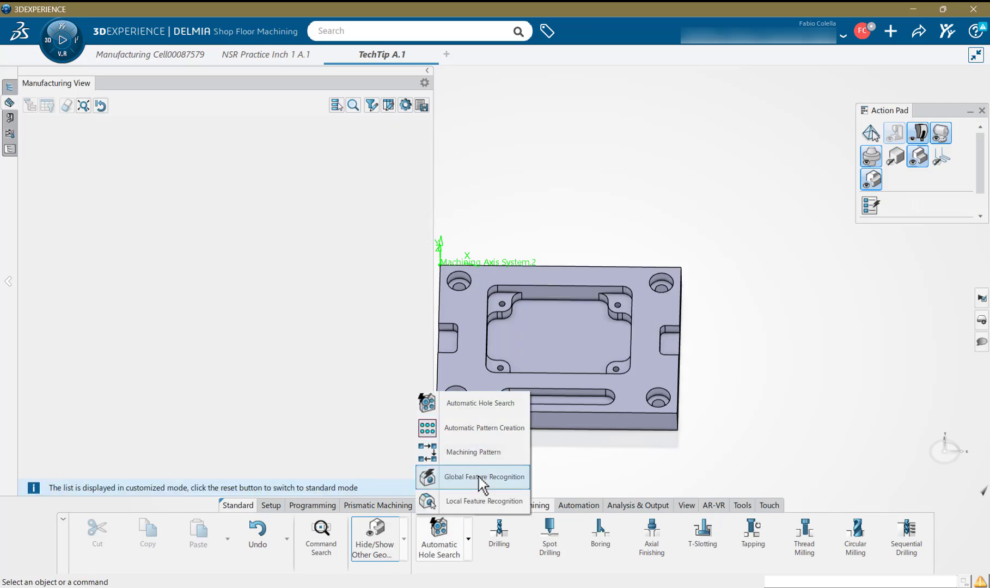
pyautogui.click(484, 476)
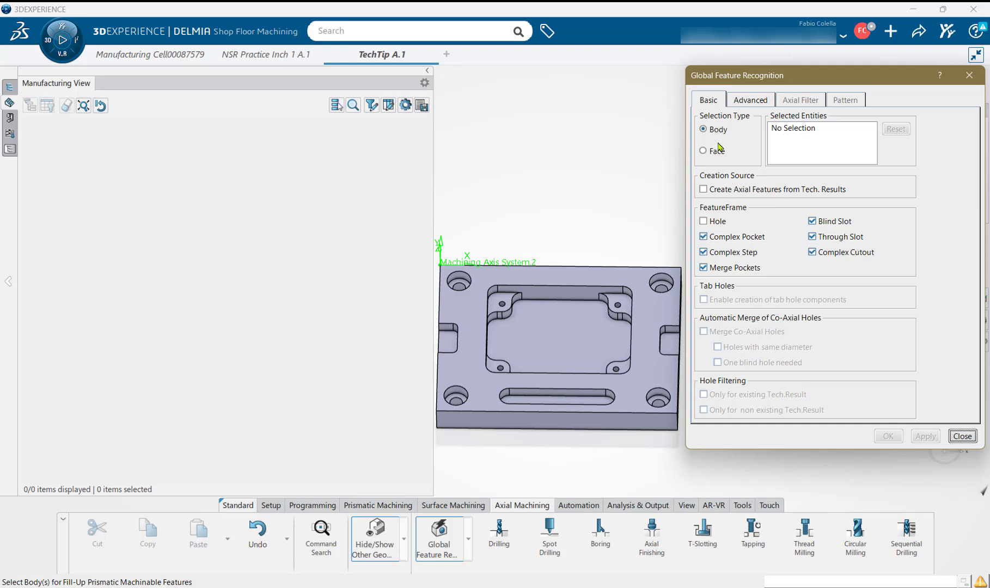
pyautogui.click(748, 99)
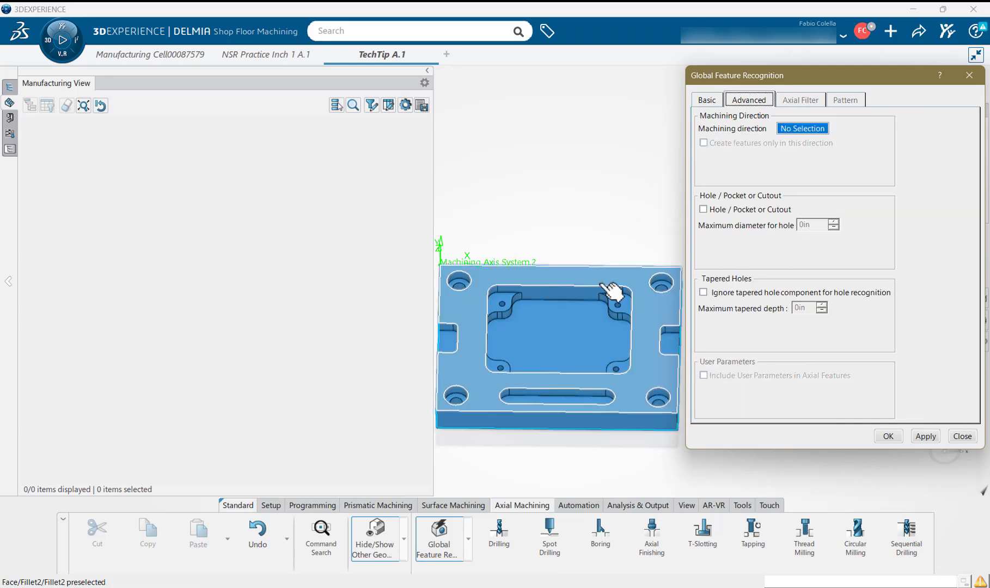
pyautogui.click(612, 291)
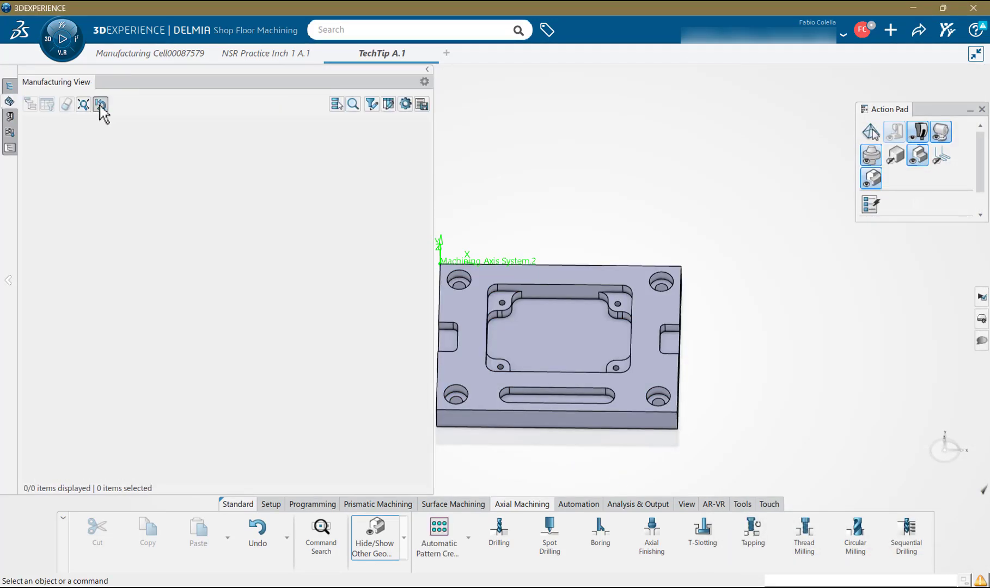
# - Show the activities tree and measure the 2.5 mm corner hole and 5.3 mm mounting hole
pyautogui.click(100, 105)
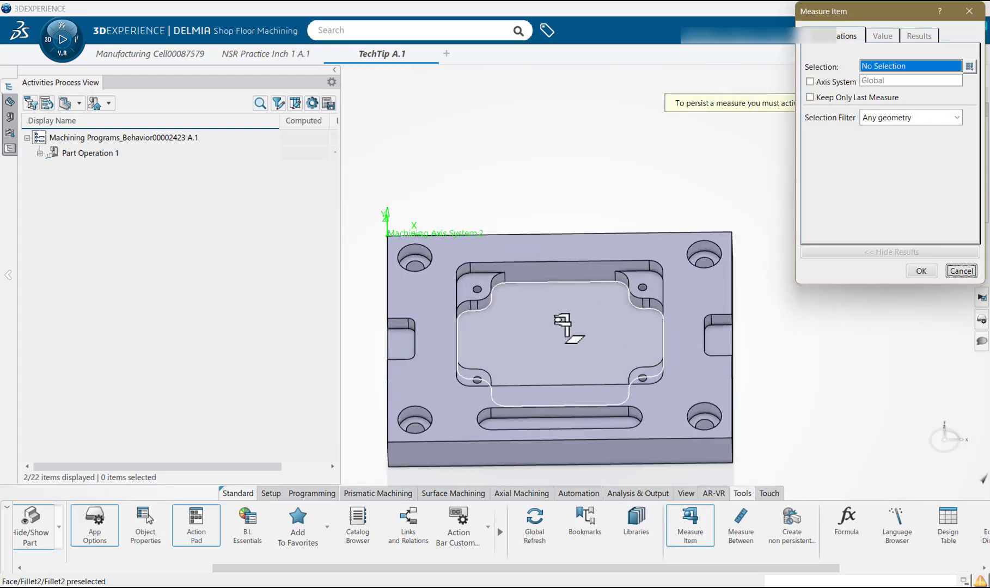
pyautogui.click(703, 263)
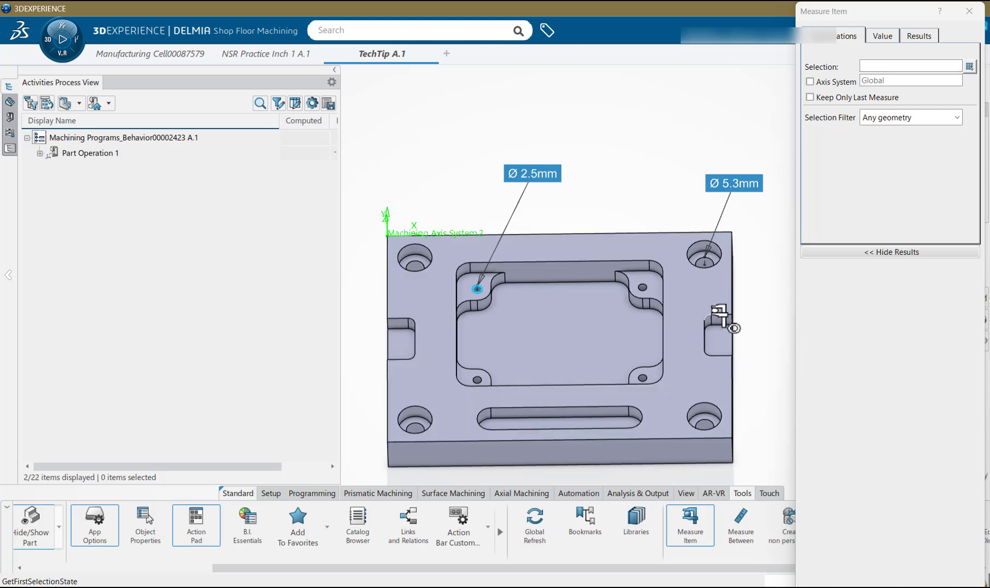
pyautogui.click(713, 316)
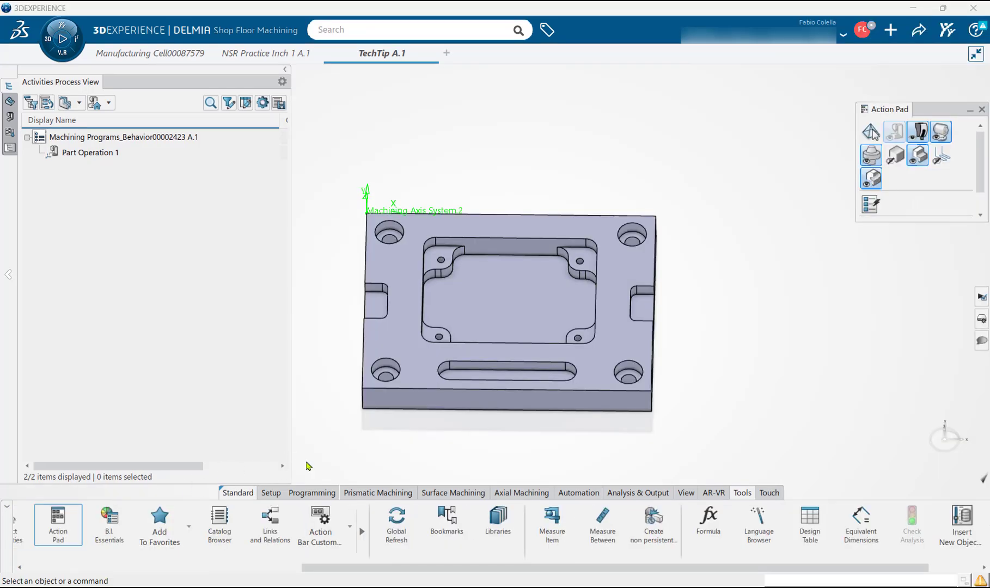
# - Create a pocketing operation in Manufacturing Program.2 on the Complex Pocket machining area
pyautogui.click(377, 495)
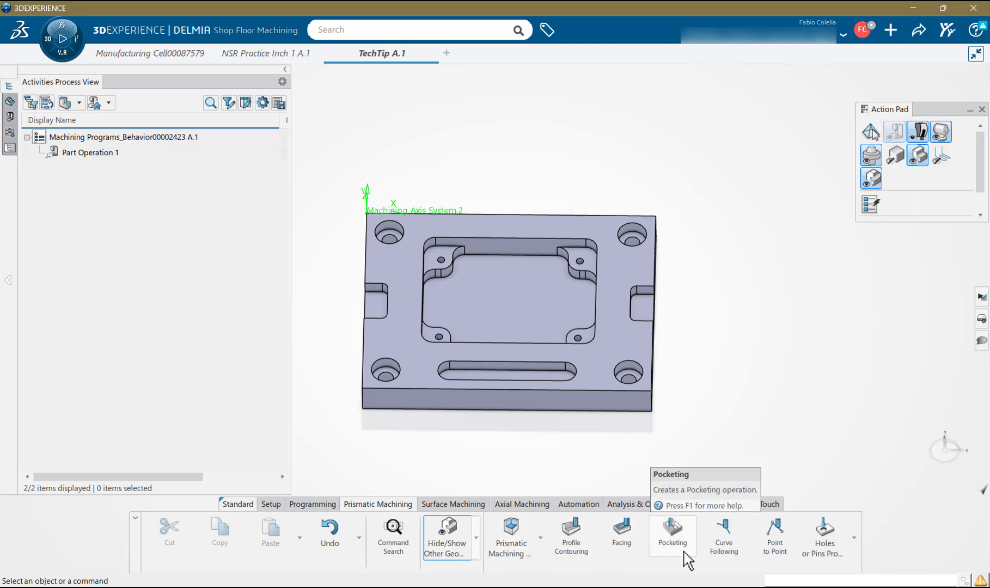
pyautogui.moveTo(435, 509)
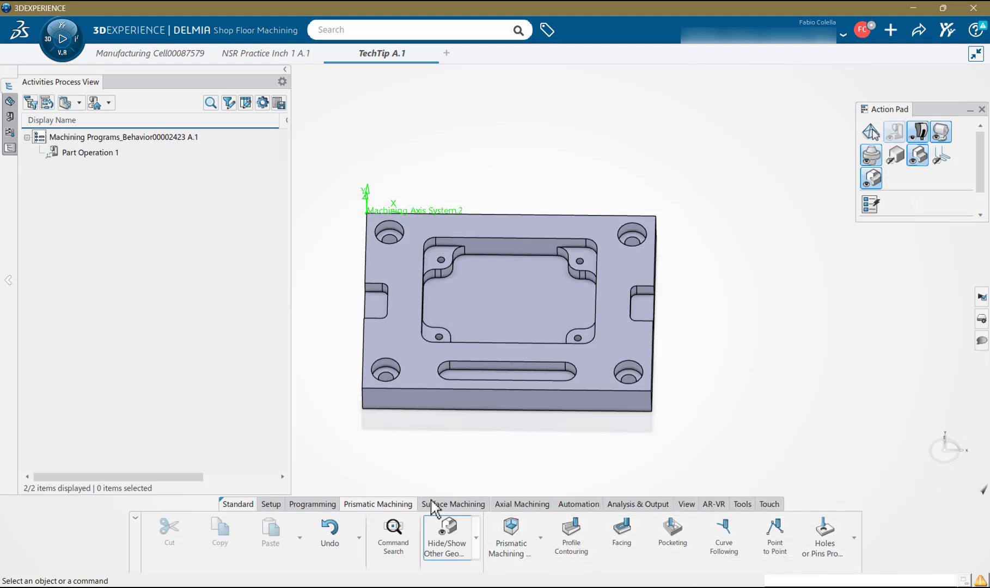
pyautogui.click(452, 504)
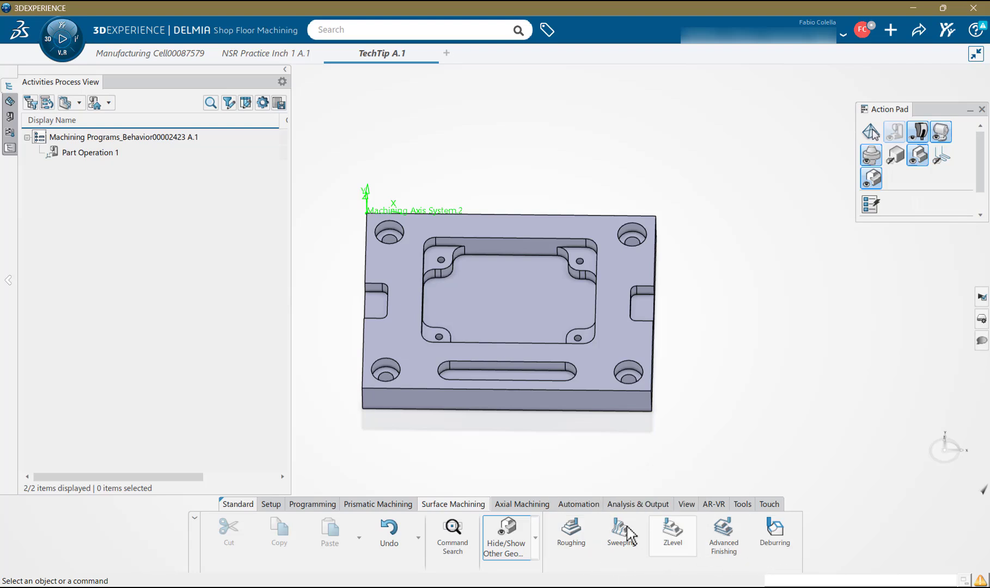
pyautogui.click(522, 503)
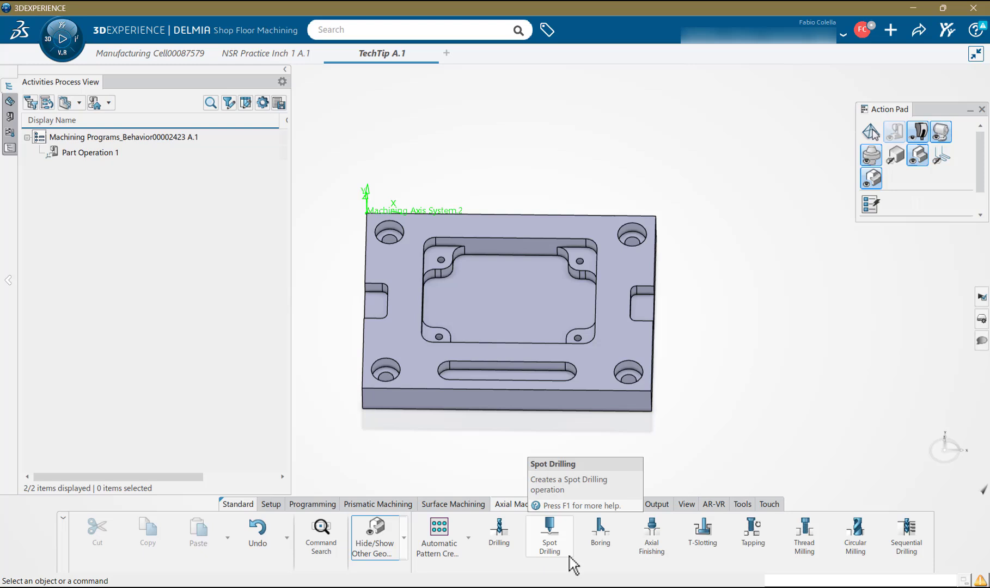
pyautogui.moveTo(804, 558)
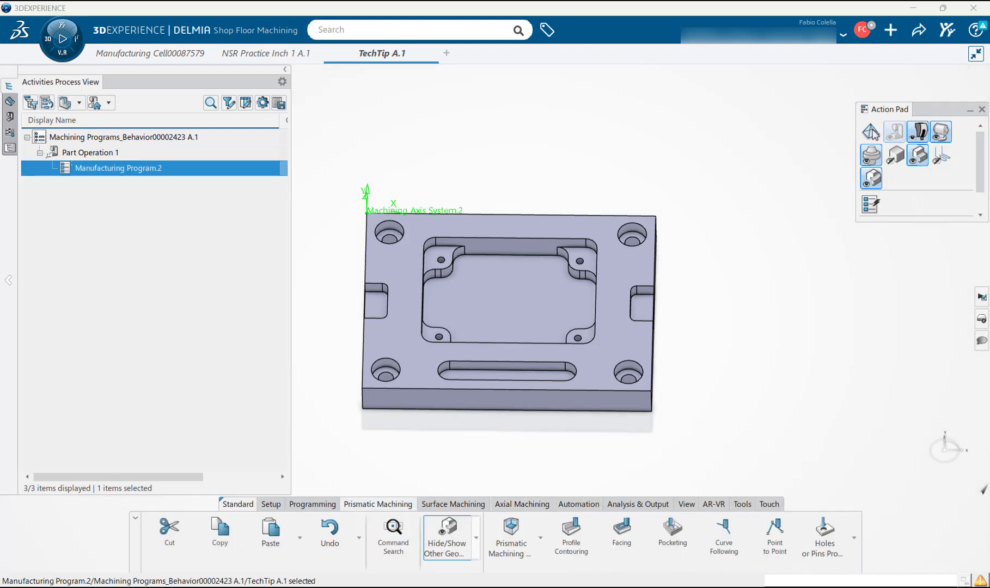
pyautogui.moveTo(510, 537)
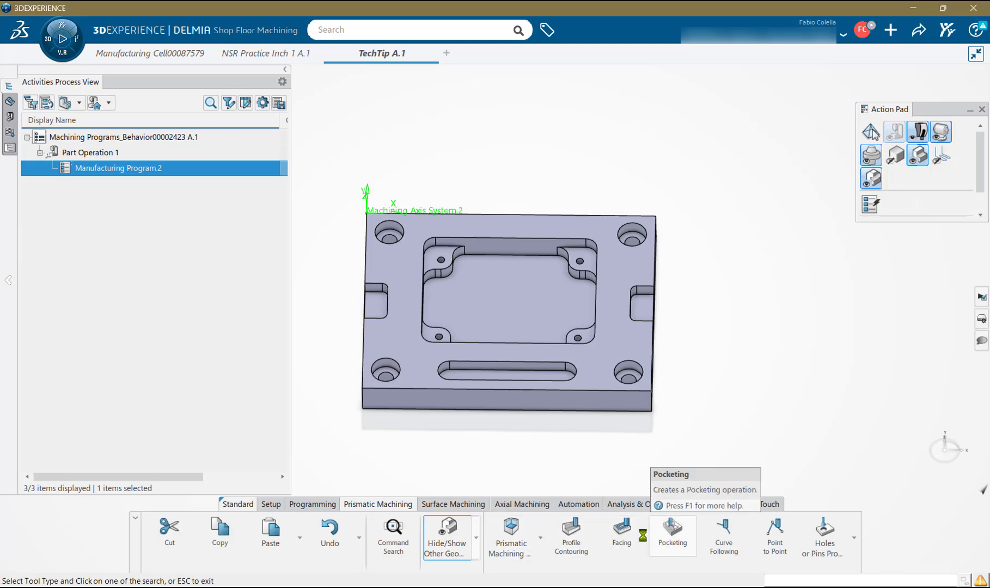
pyautogui.click(671, 525)
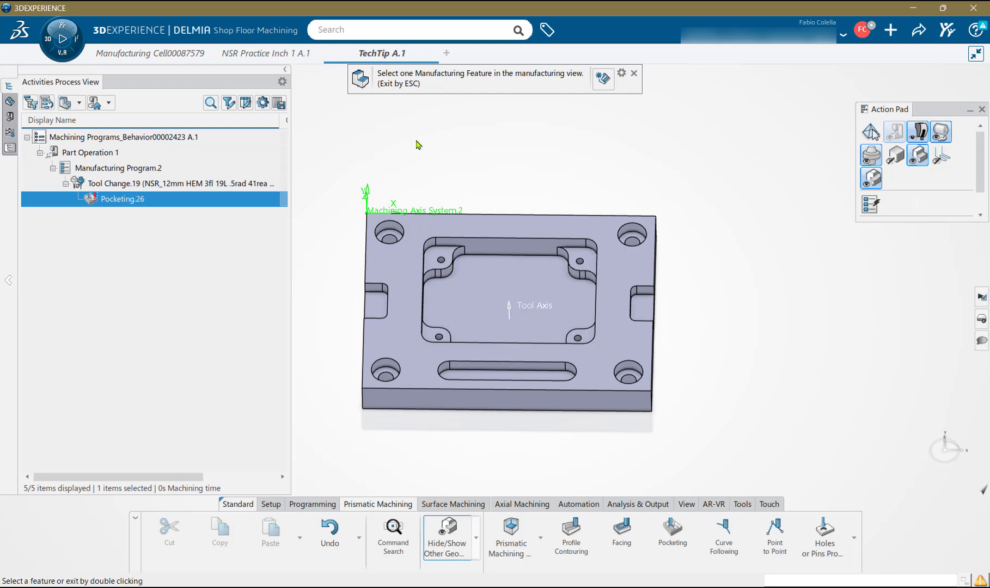
pyautogui.click(47, 103)
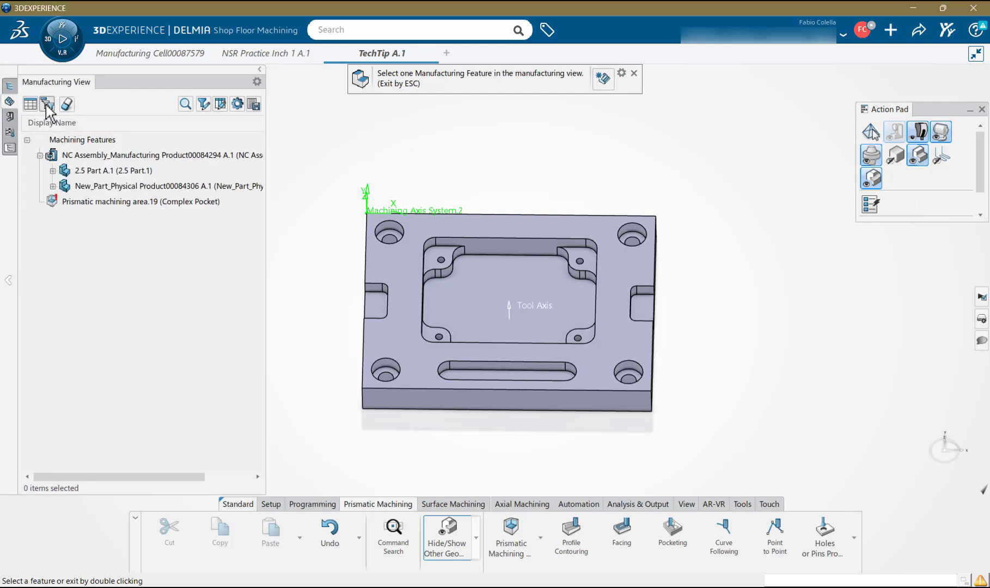
pyautogui.click(54, 171)
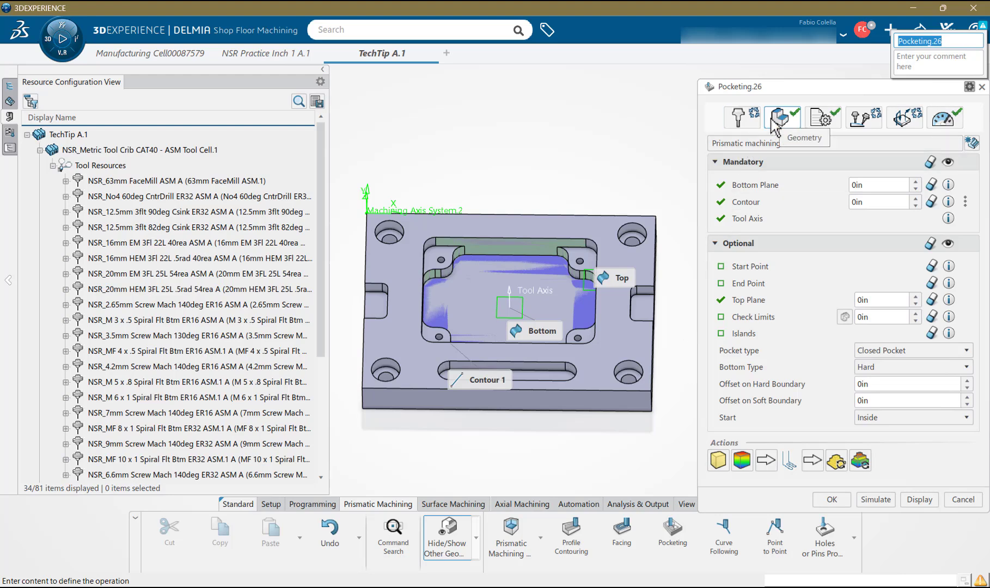
# - Review pocketing strategy, finishing, tool axis, macros and feedrate settings, then confirm the operation
pyautogui.click(822, 118)
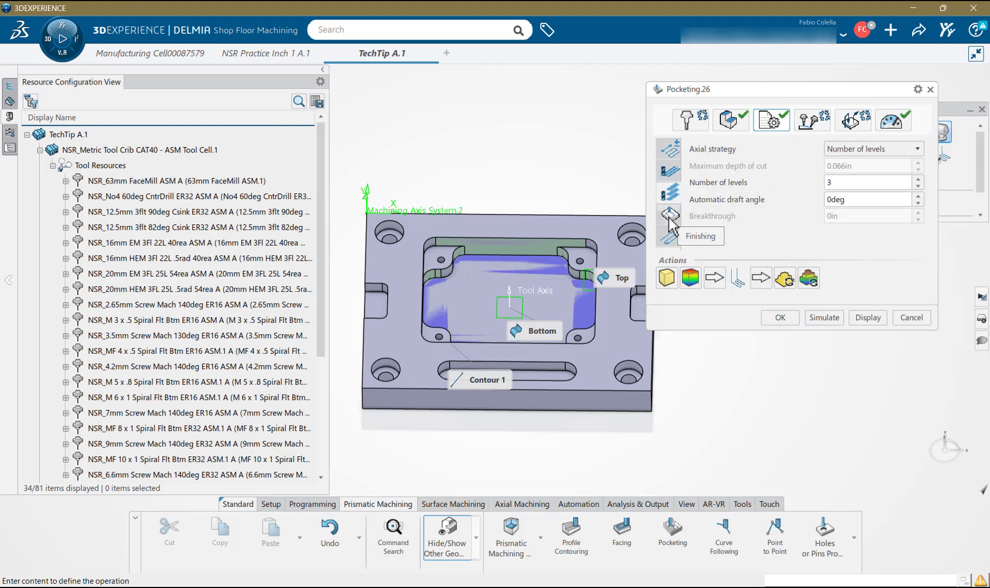
pyautogui.click(668, 217)
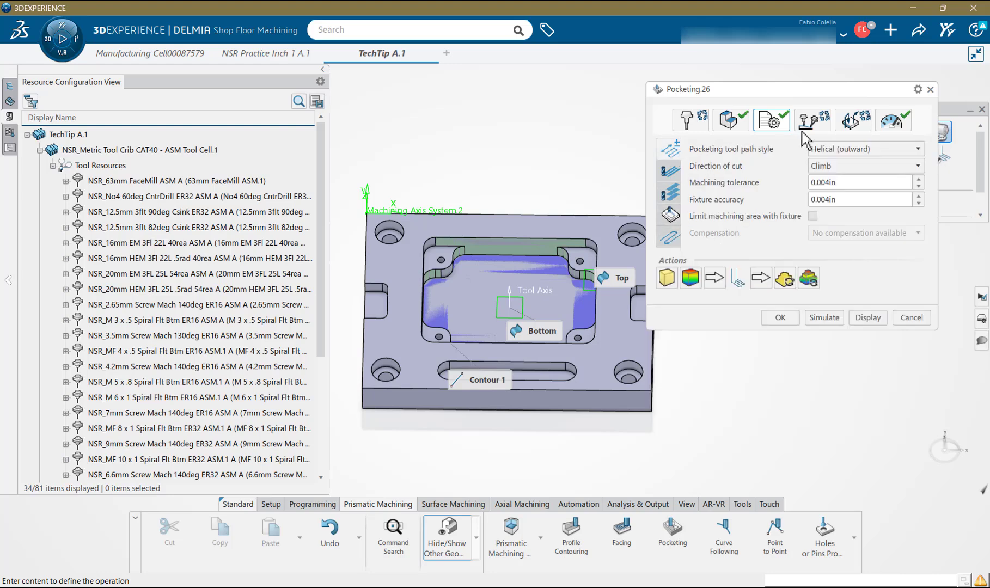
pyautogui.click(852, 120)
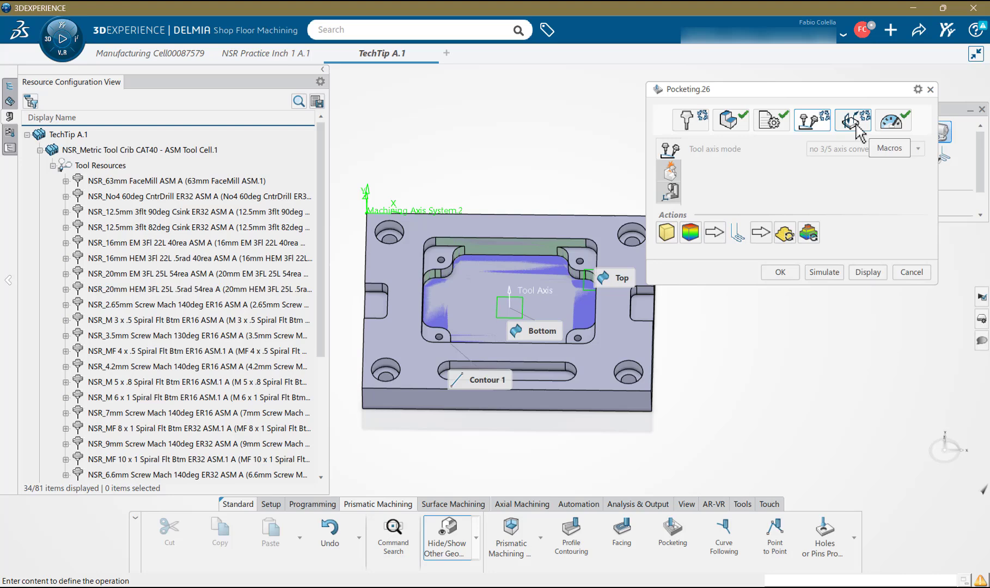
pyautogui.click(851, 120)
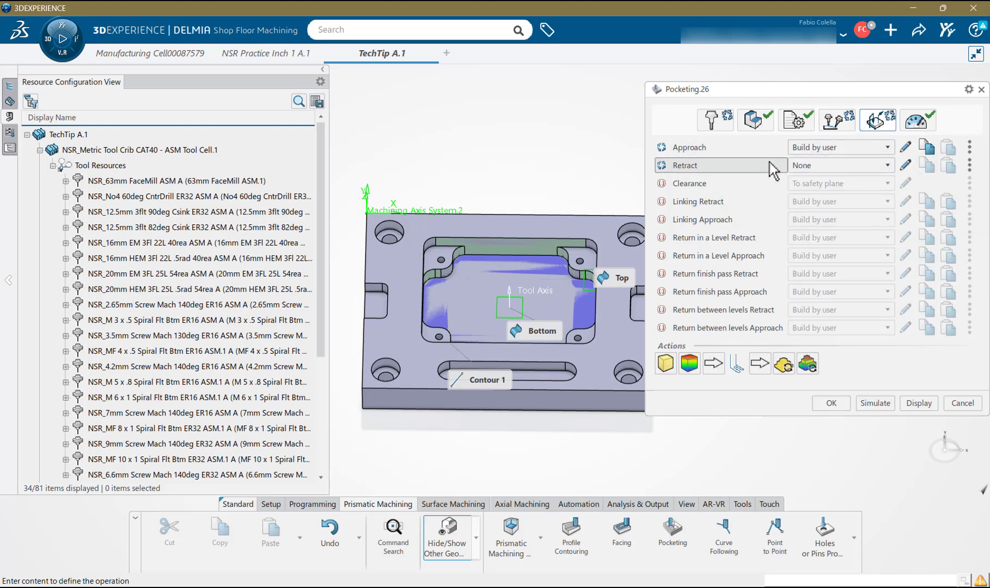
pyautogui.click(918, 119)
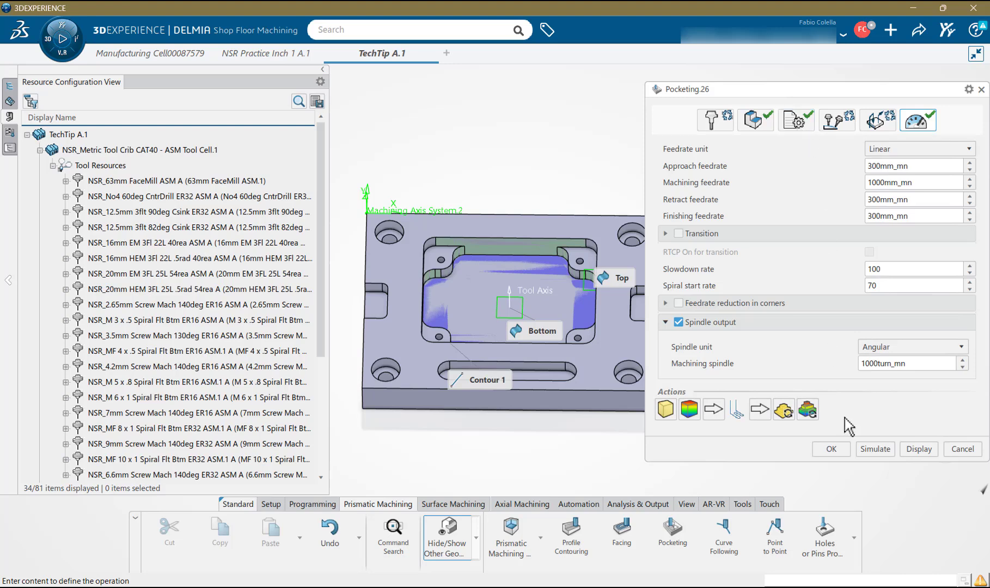
pyautogui.click(830, 449)
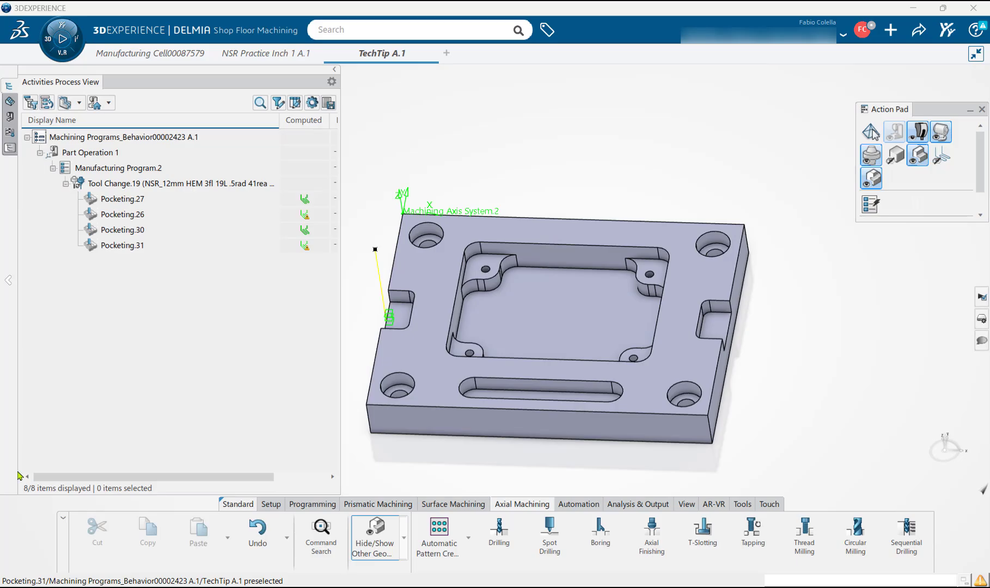
# - Insert Drilling.6 after Pocketing.31 with Drilling Mode set to plain Drilling
pyautogui.click(124, 198)
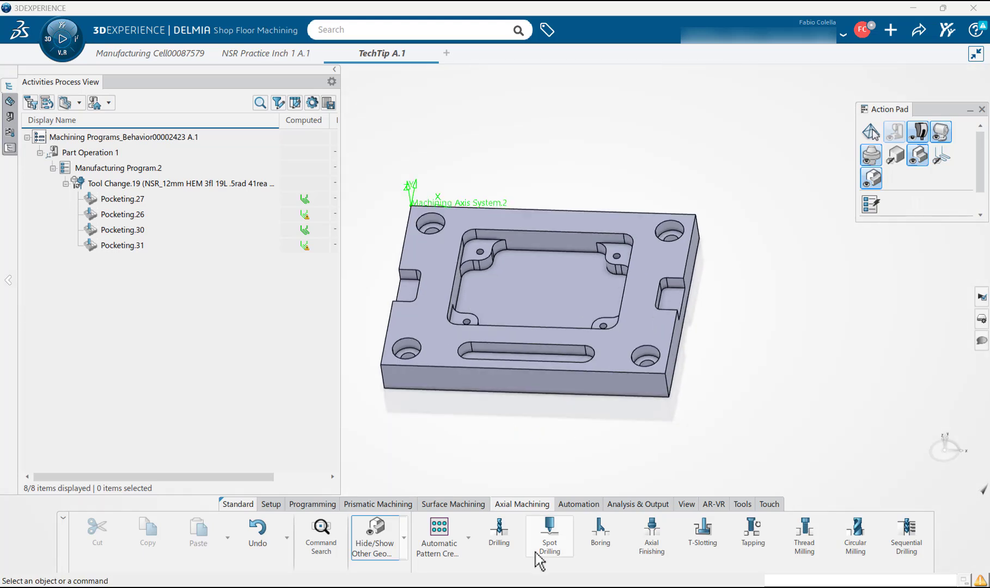
pyautogui.moveTo(499, 533)
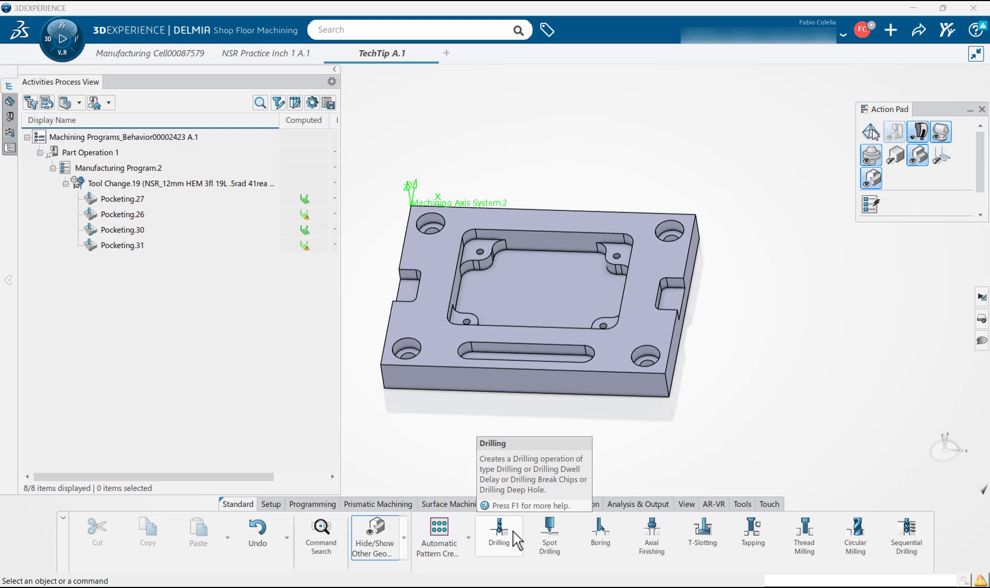
pyautogui.click(498, 530)
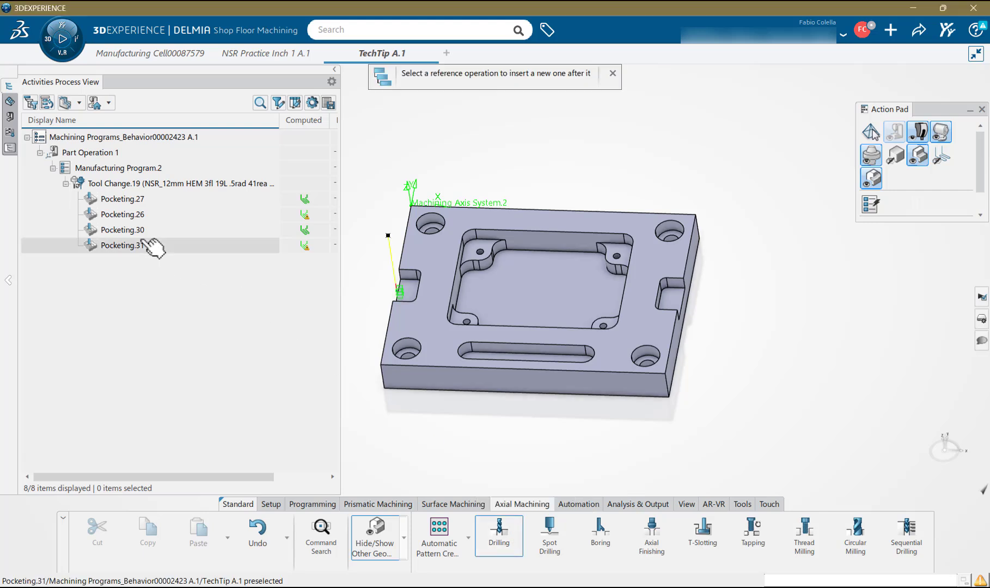
pyautogui.click(499, 530)
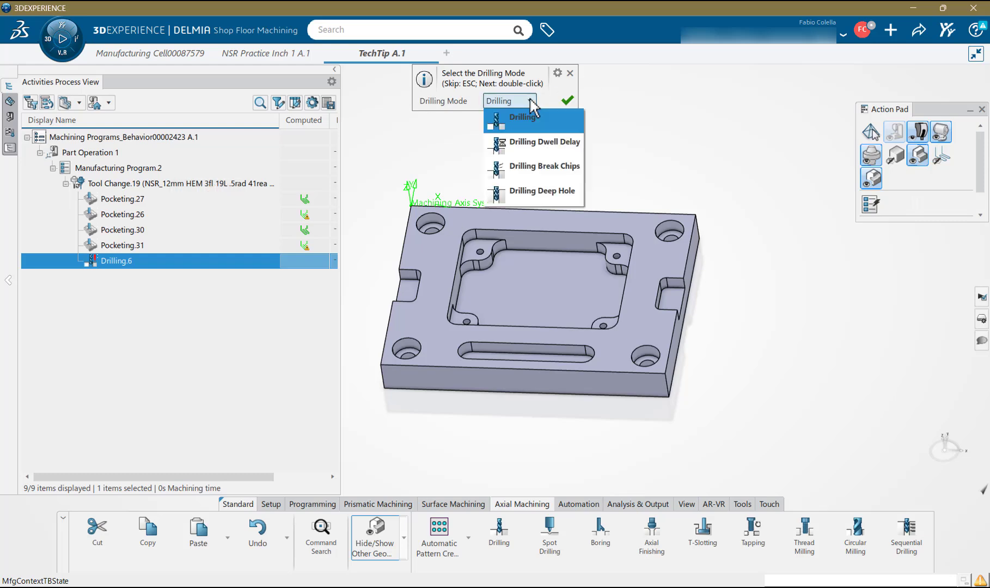
pyautogui.click(566, 100)
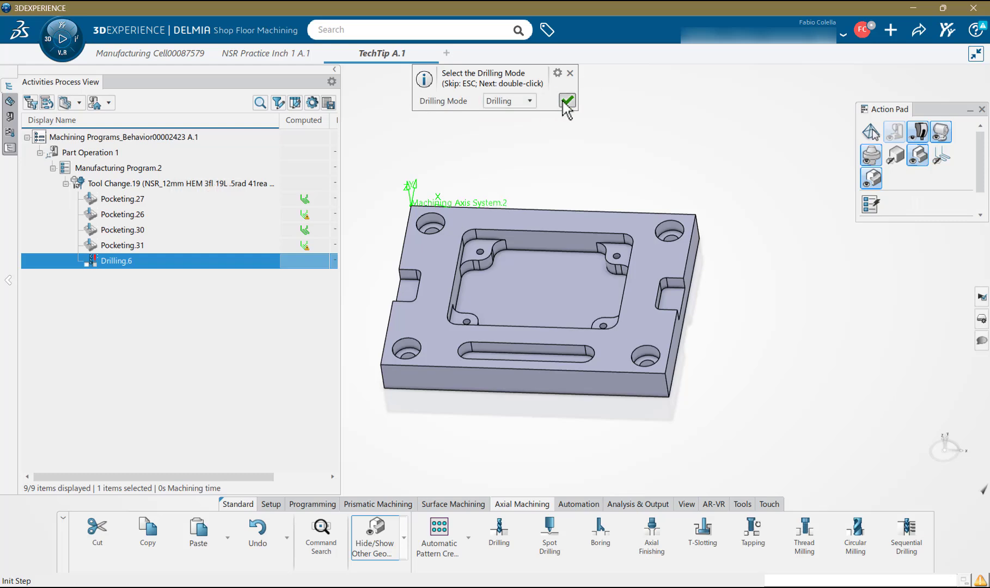
pyautogui.click(566, 101)
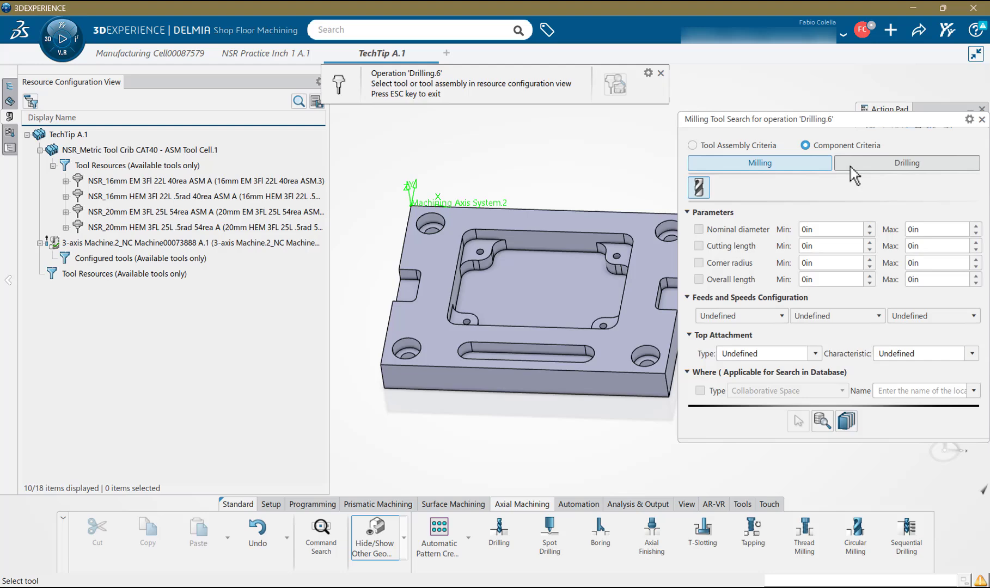
# - Give Drilling.6 the 5drillassy tool and the 5.3 mm hole feature, reviewing its geometry
pyautogui.click(906, 163)
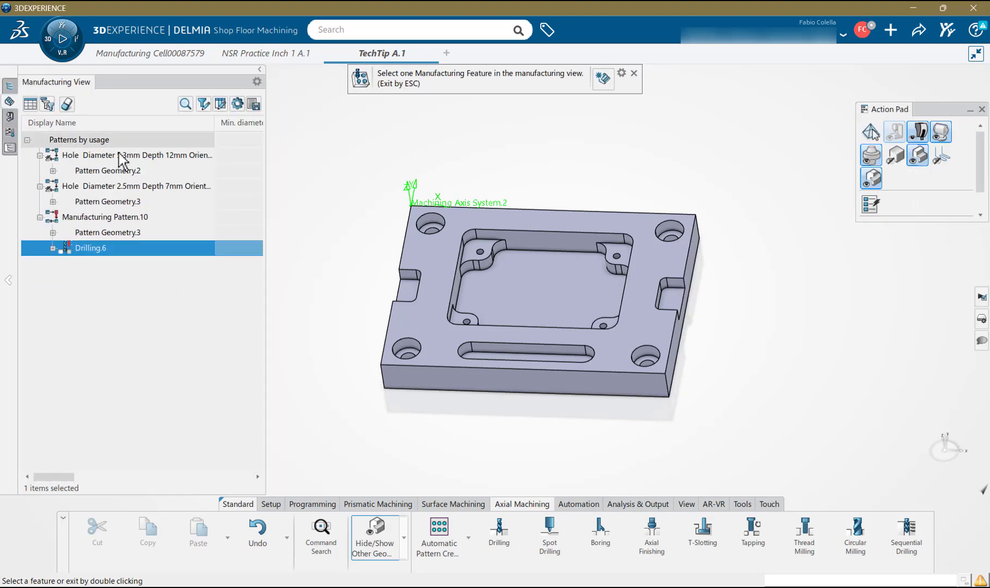
pyautogui.doubleClick(91, 248)
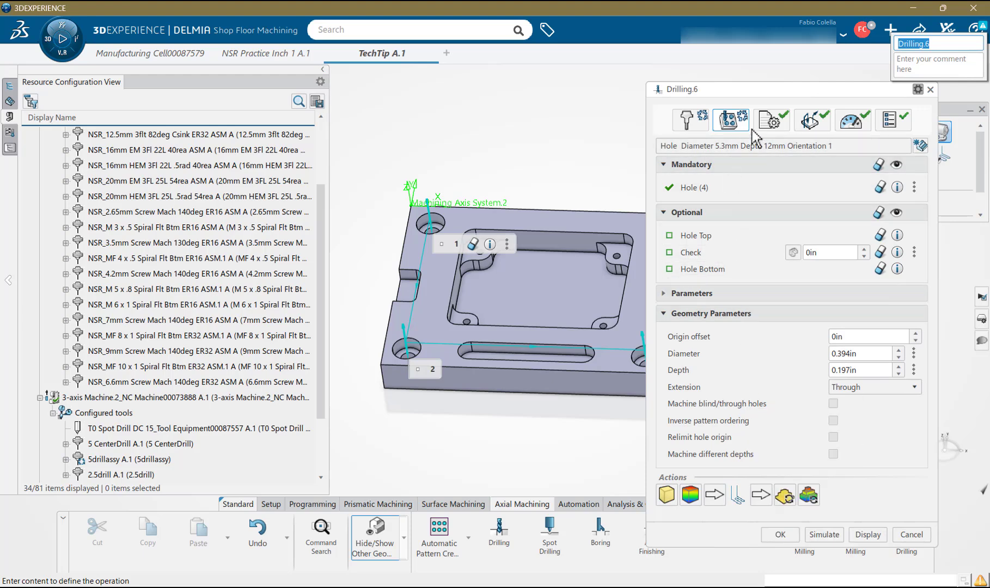
pyautogui.click(769, 120)
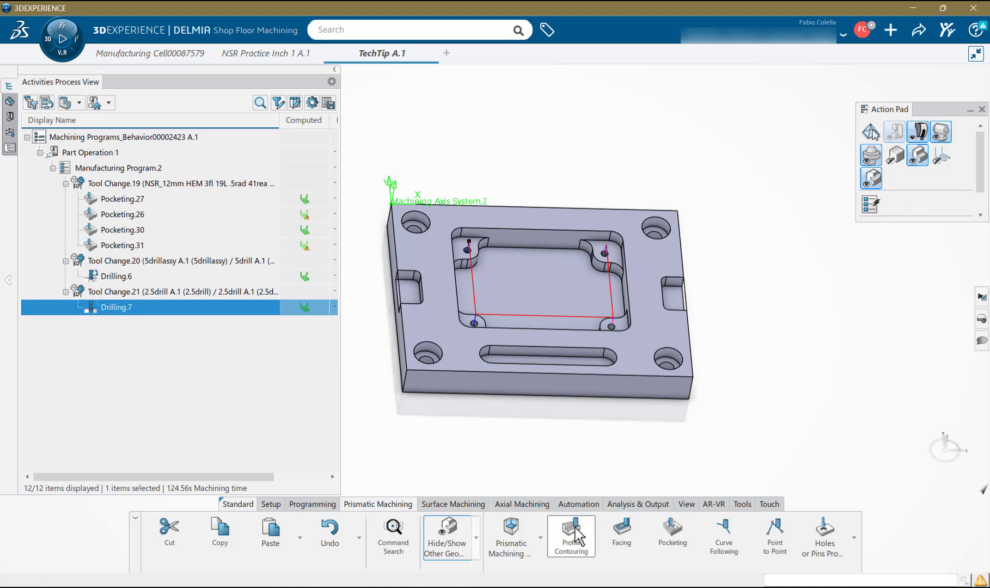
# - Create Profile Contouring.16, switch its tool to the 4mm end mill, and set geometry relimiting
pyautogui.click(570, 535)
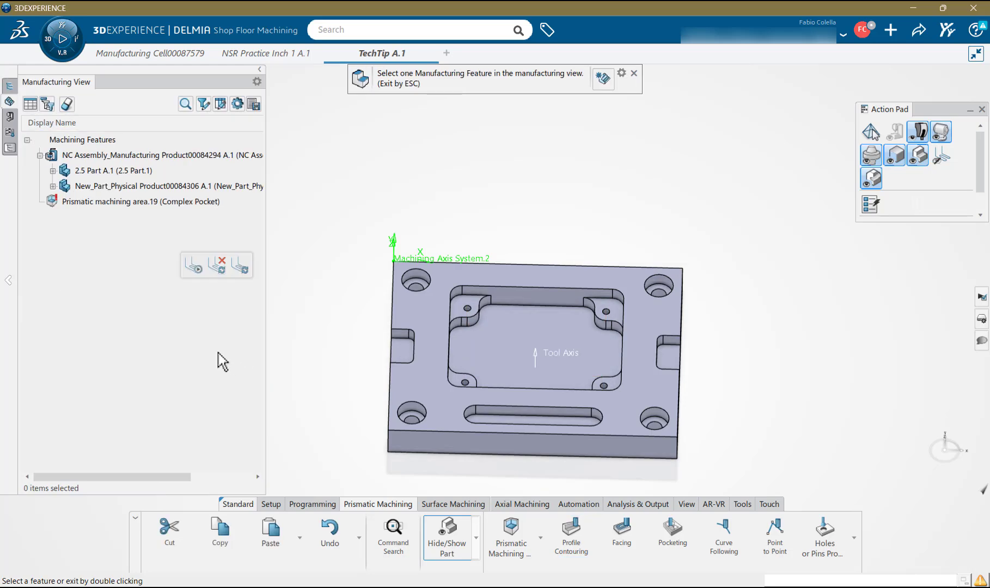
pyautogui.click(54, 170)
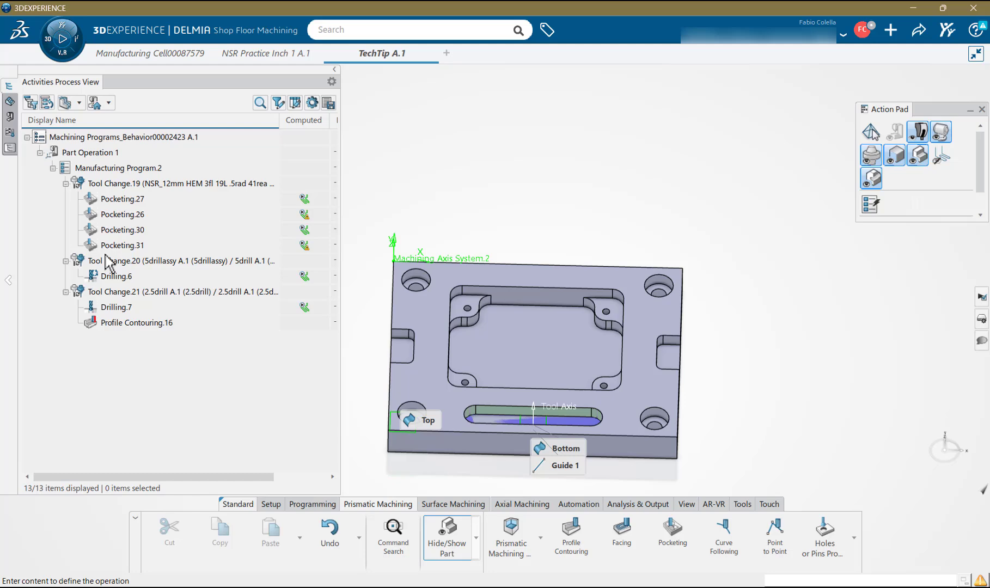
pyautogui.doubleClick(136, 323)
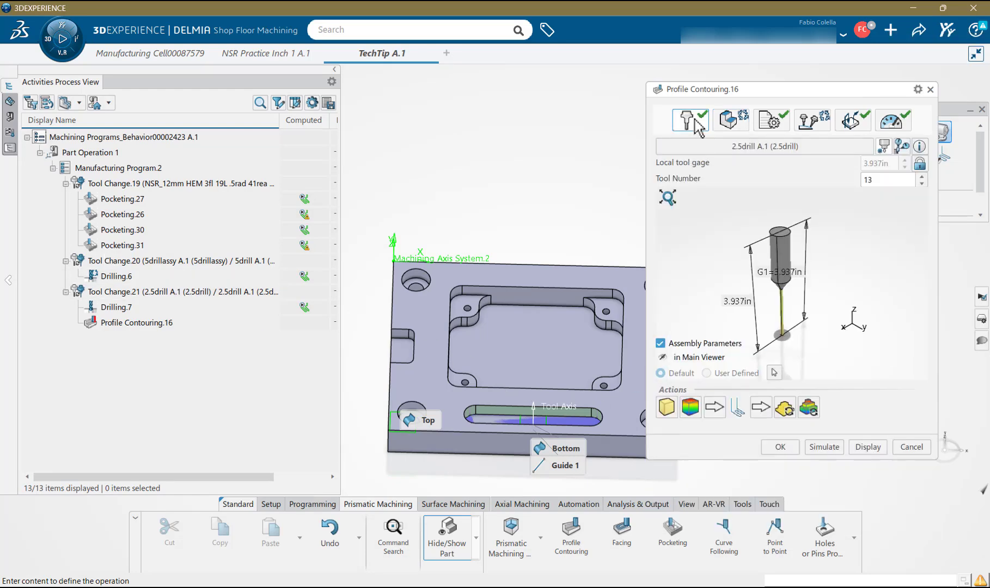
pyautogui.click(689, 120)
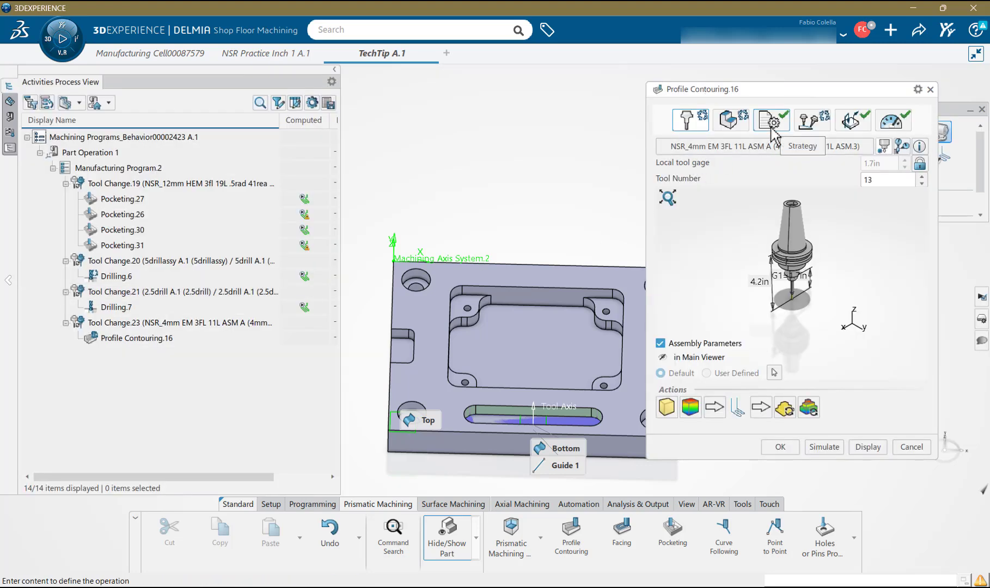
pyautogui.click(730, 120)
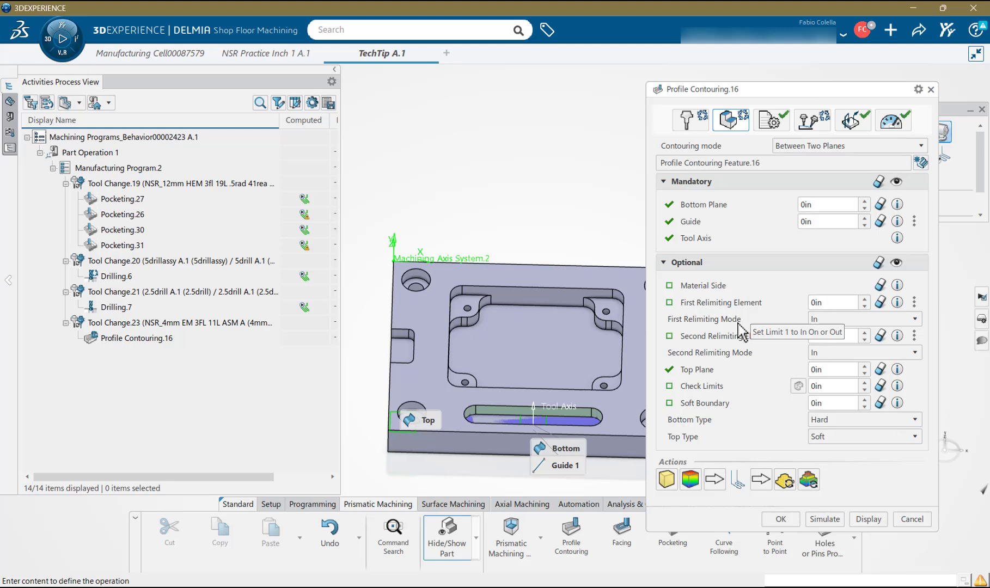
pyautogui.click(769, 120)
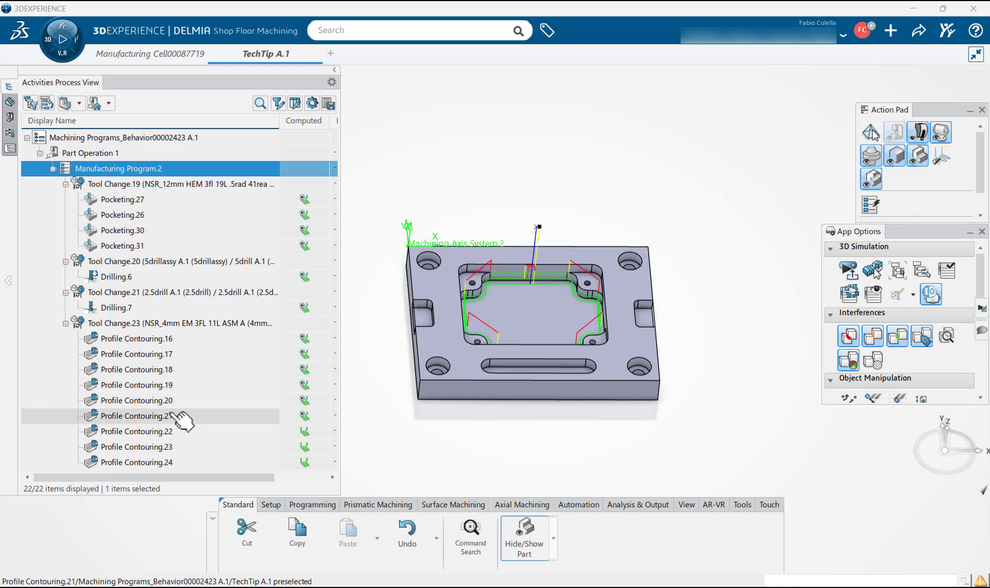
# - Launch Material Removal Simulation for Manufacturing Program.2, showing the uncut stock block
pyautogui.click(135, 447)
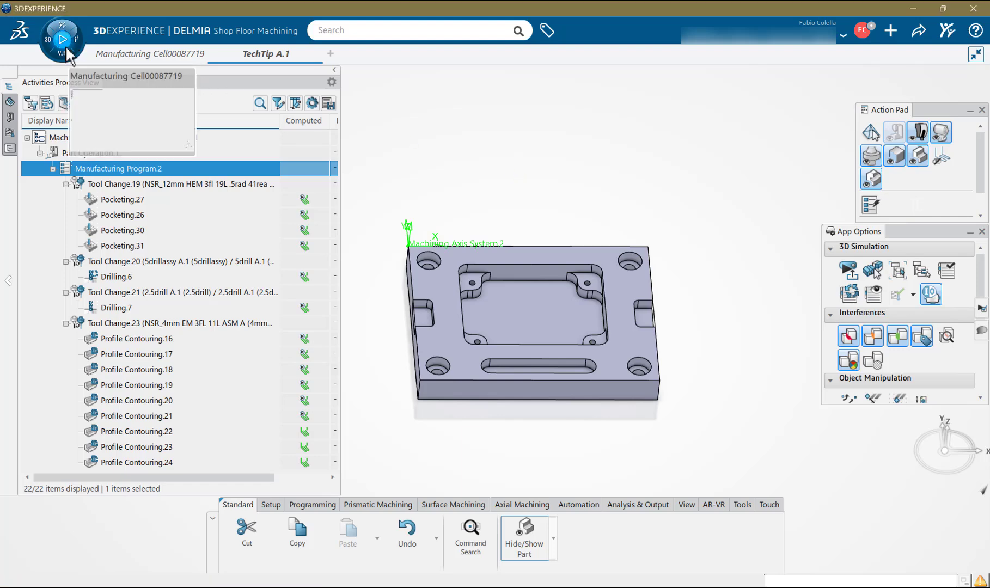
pyautogui.click(62, 40)
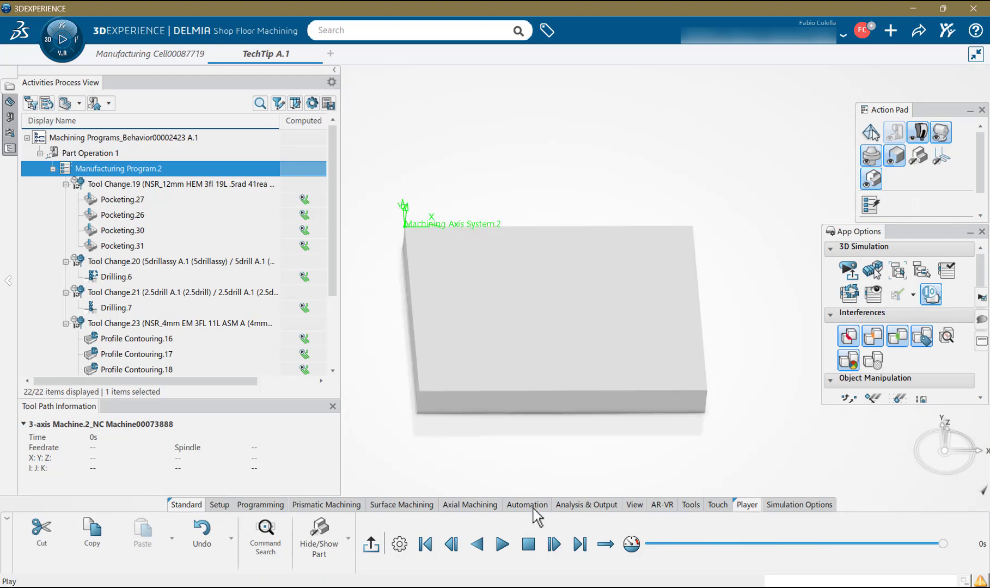
# - Play the simulation cutting the pocket, slot and holes, and apply Design Part Comparison
pyautogui.click(501, 544)
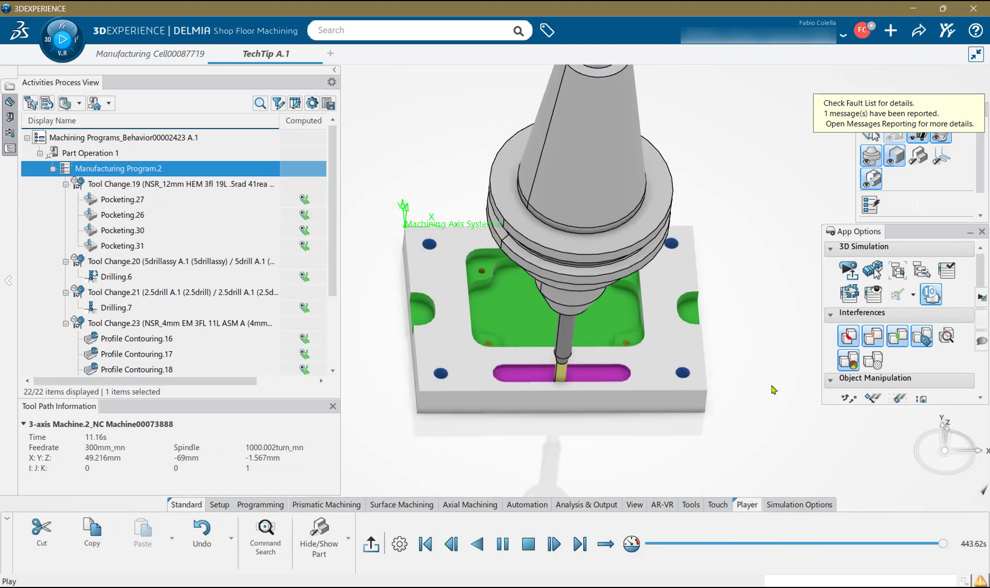
pyautogui.click(551, 544)
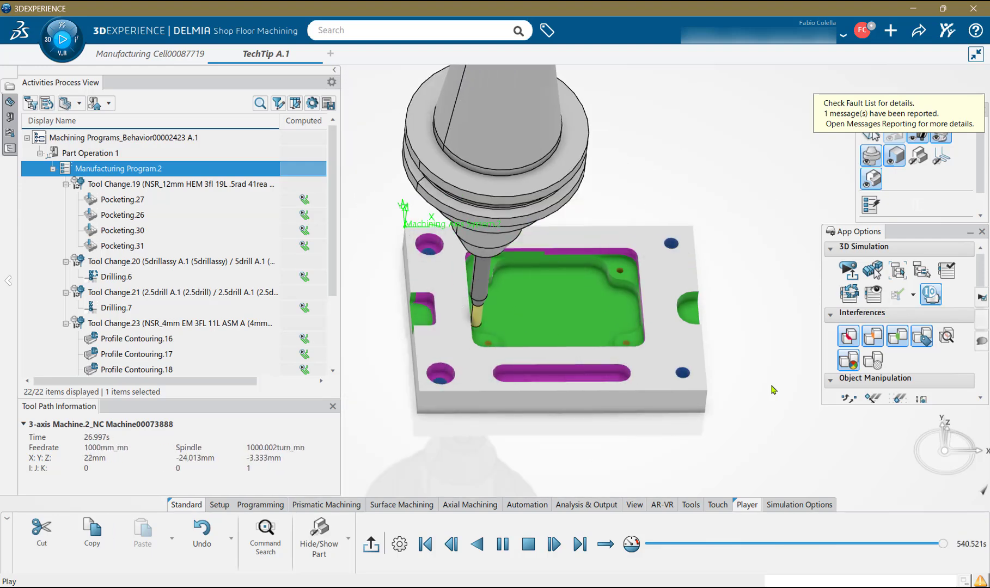
pyautogui.click(551, 549)
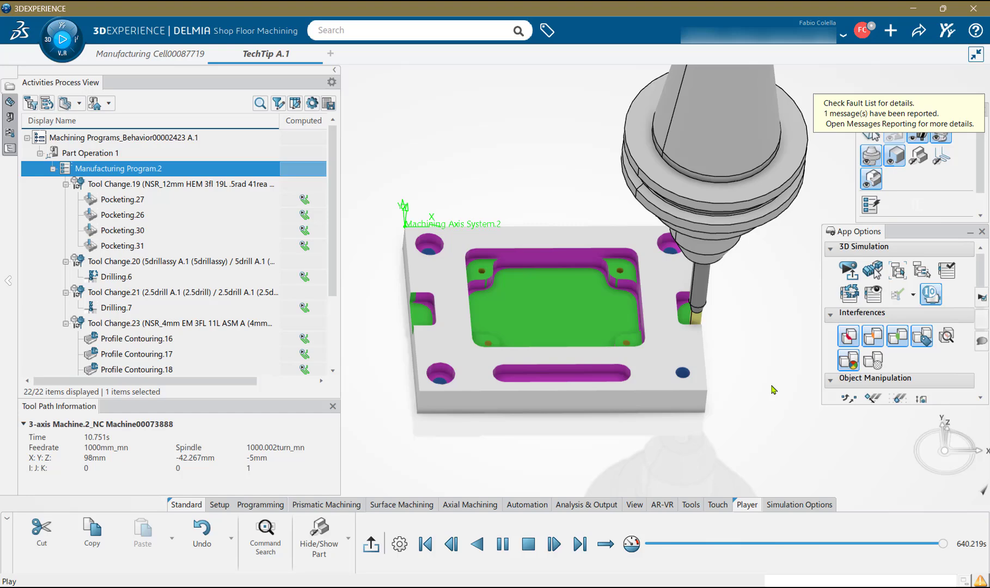
pyautogui.click(502, 544)
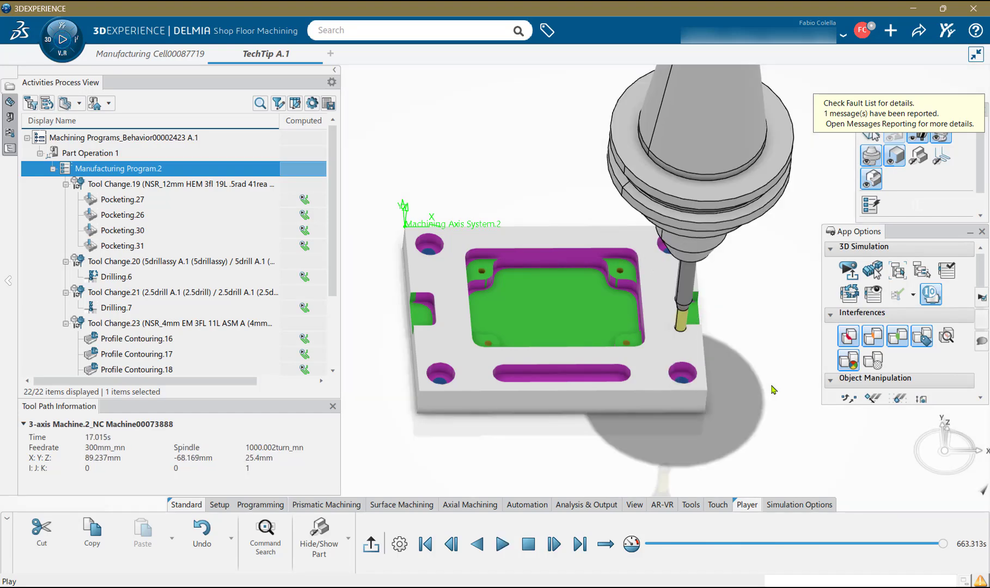
pyautogui.moveTo(745, 411)
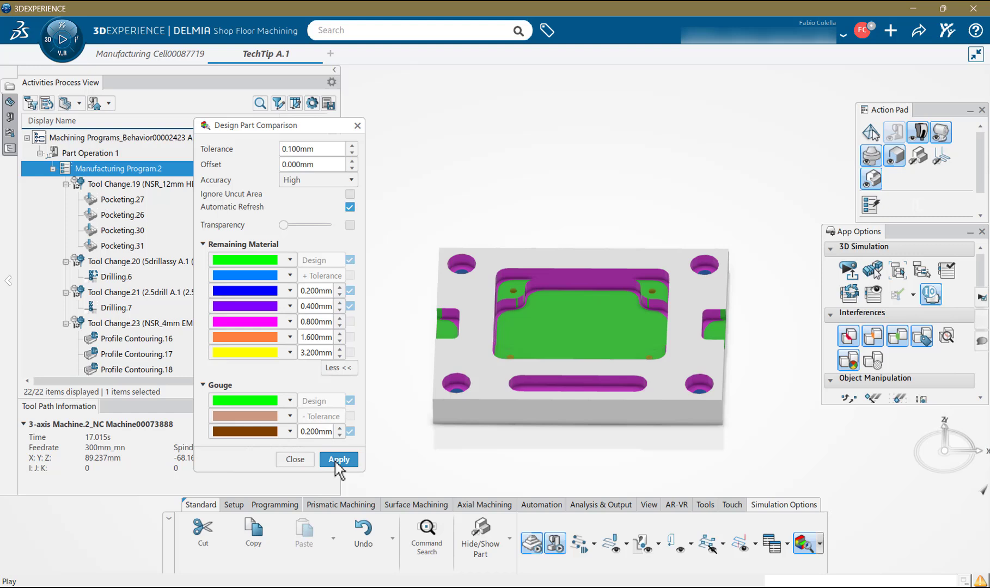
# - Close the Design Part Comparison dialog and exit the simulation player
pyautogui.click(338, 459)
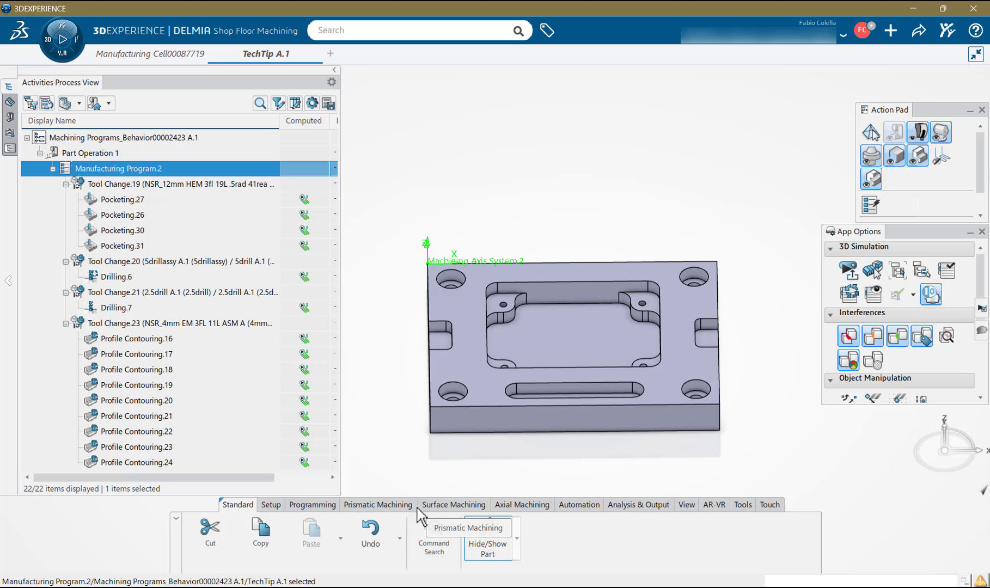
# - Generate NC code interactively with .txt extension and open the resulting text file
pyautogui.click(637, 504)
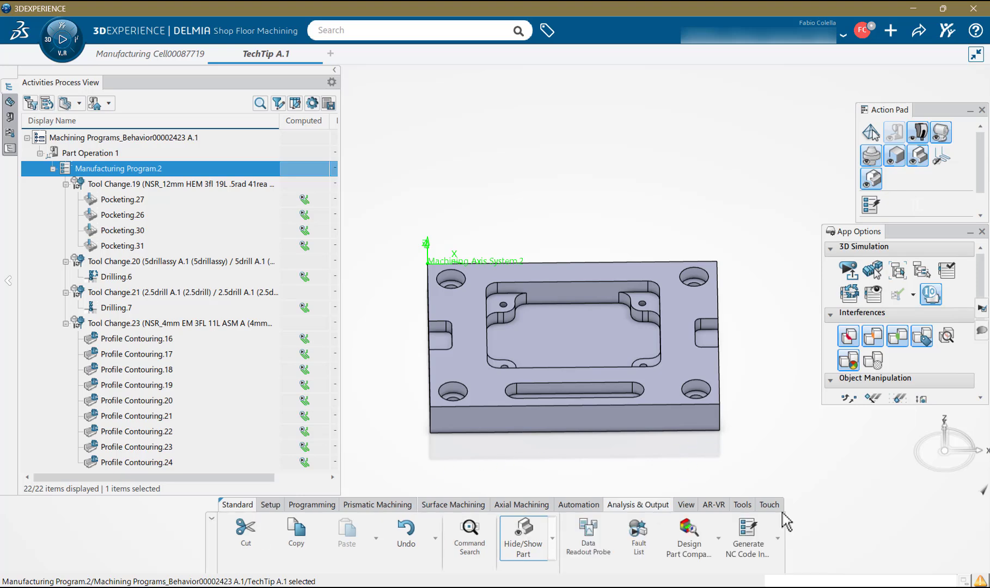
pyautogui.click(748, 536)
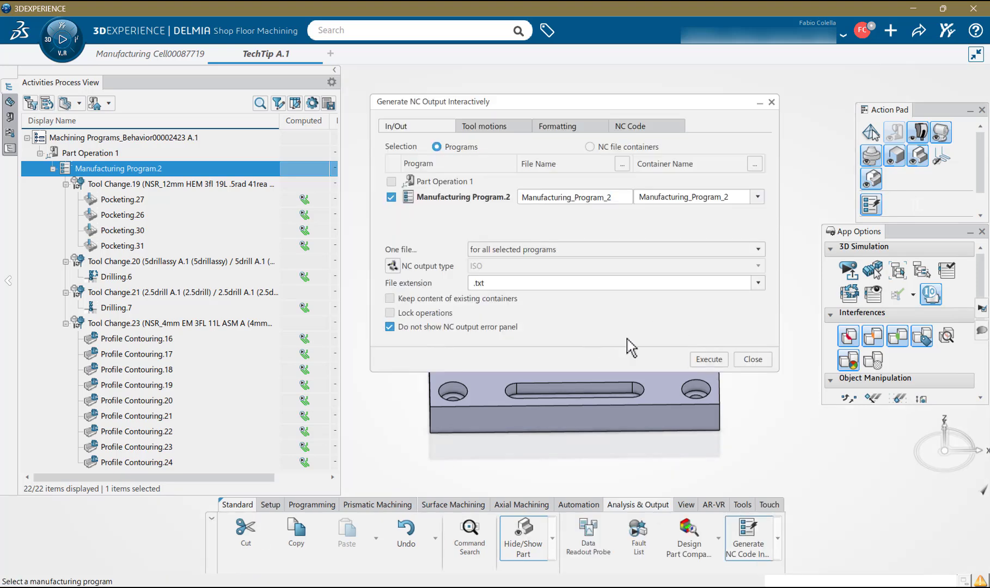
pyautogui.click(707, 359)
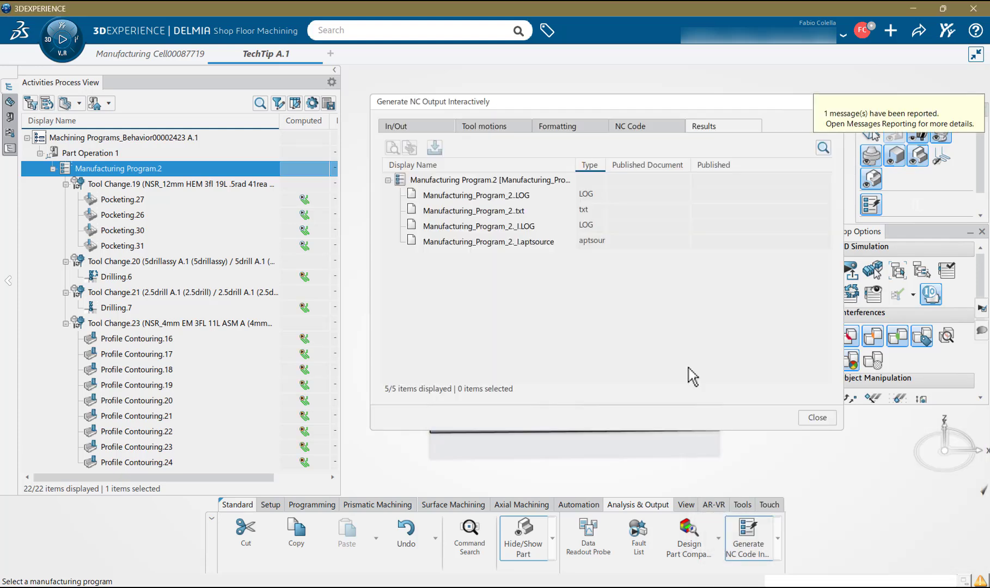
pyautogui.doubleClick(471, 210)
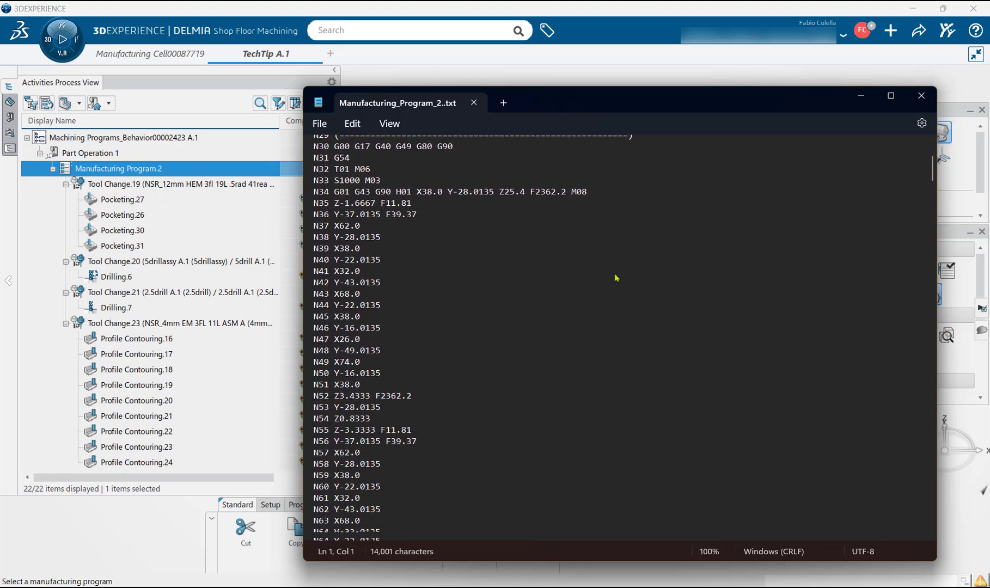
# - Scroll through Manufacturing_Program_2..txt to blocks N55–N90 of the pocketing moves
pyautogui.scroll(-3)
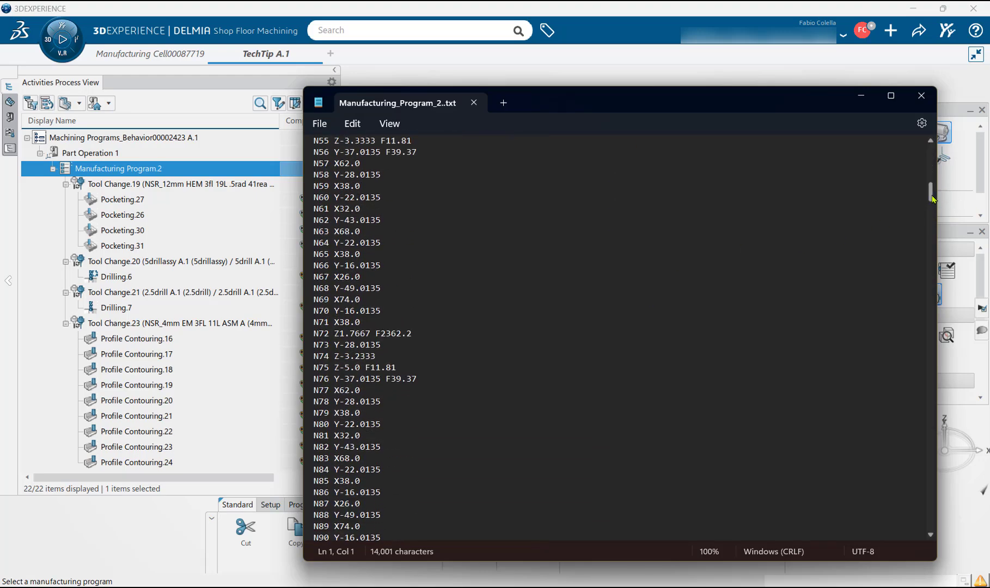